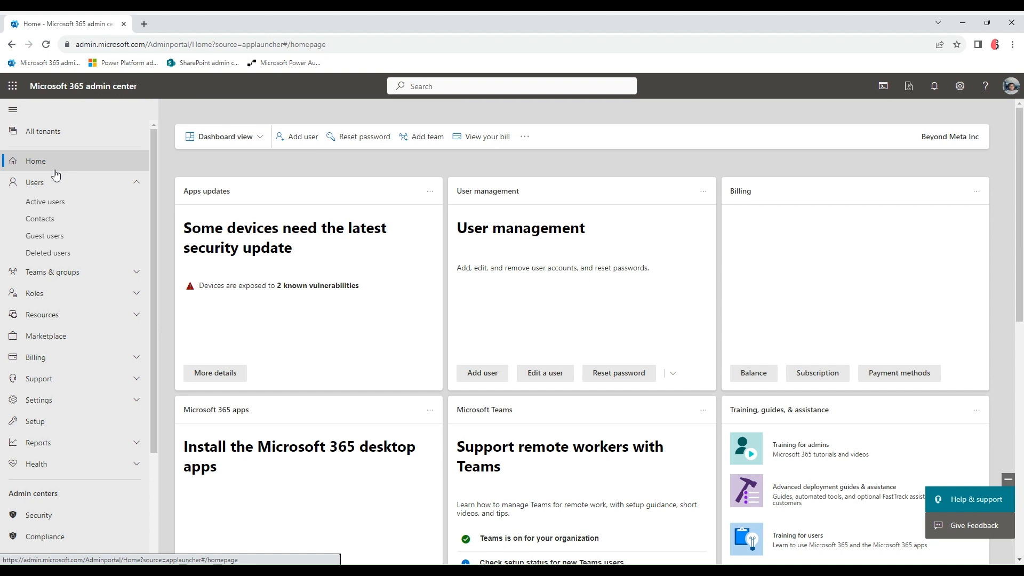
pyautogui.moveTo(80, 362)
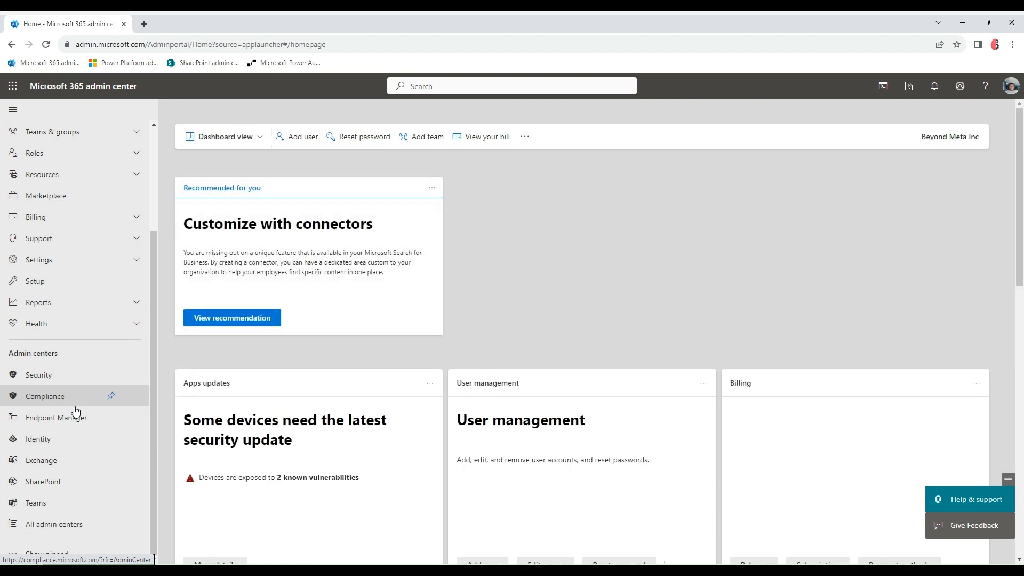
pyautogui.moveTo(55, 523)
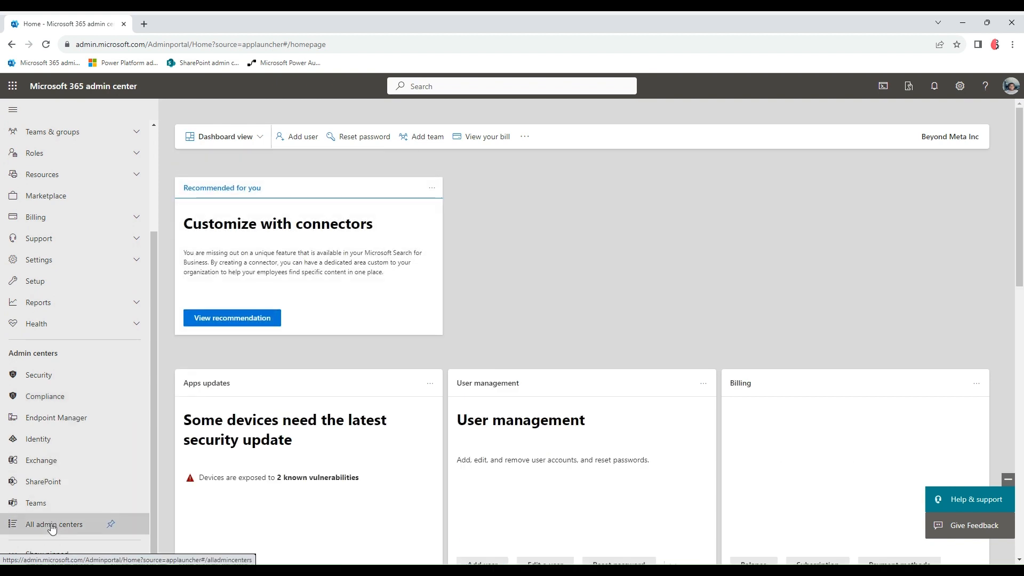
# From All admin centers, go to the Stream admin settings
pyautogui.click(51, 524)
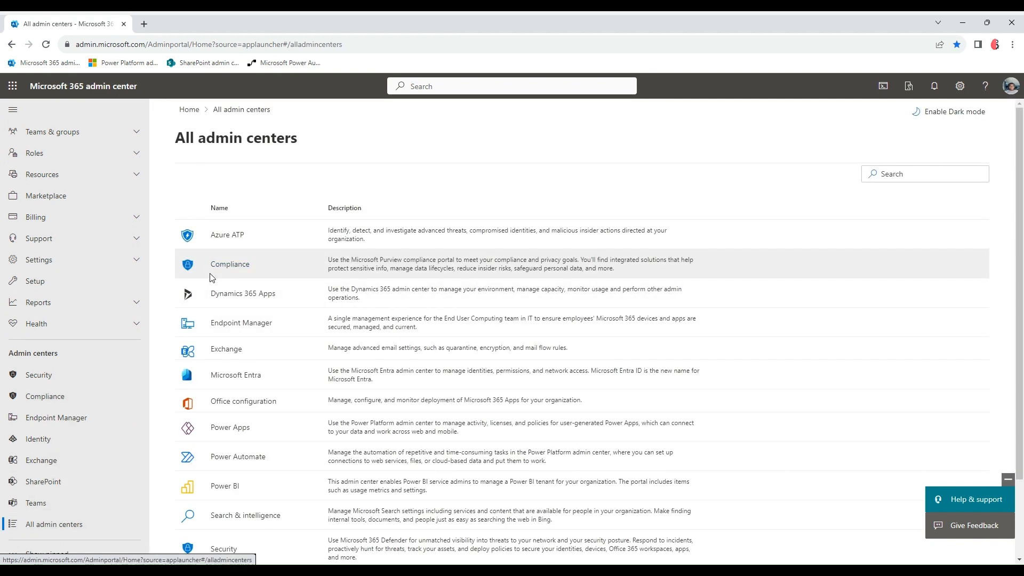
pyautogui.scroll(-3)
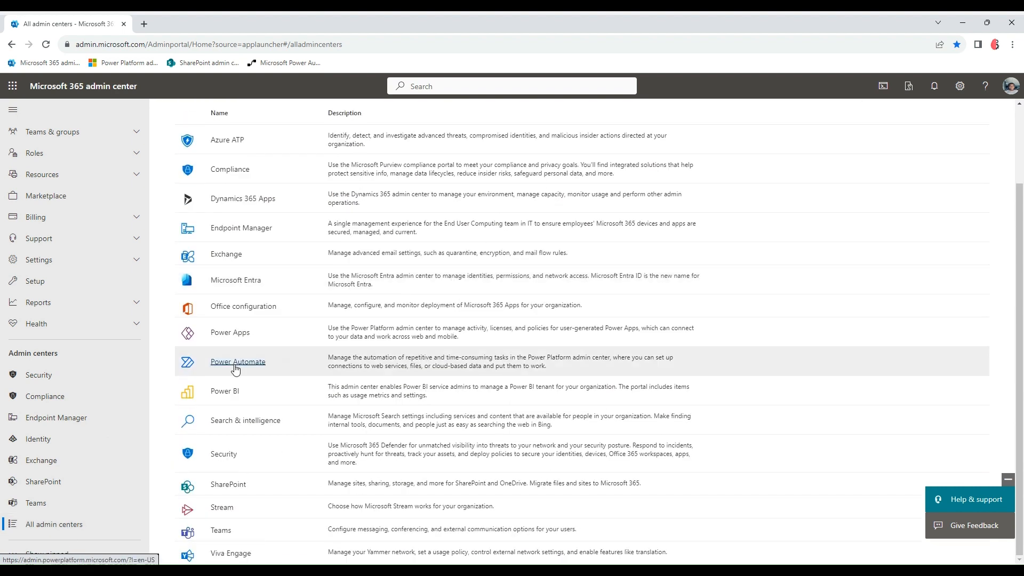
pyautogui.click(222, 508)
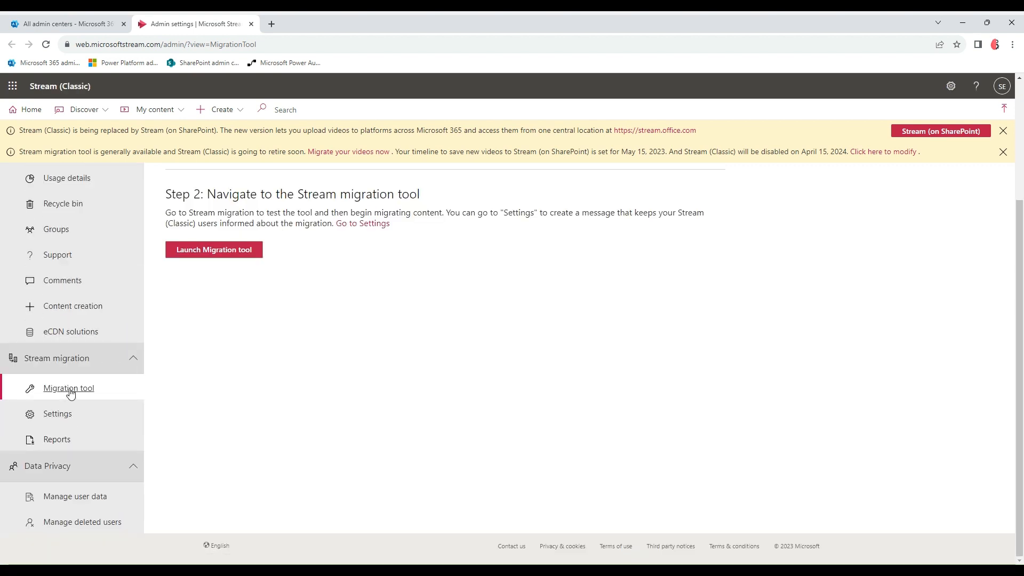
pyautogui.moveTo(74, 409)
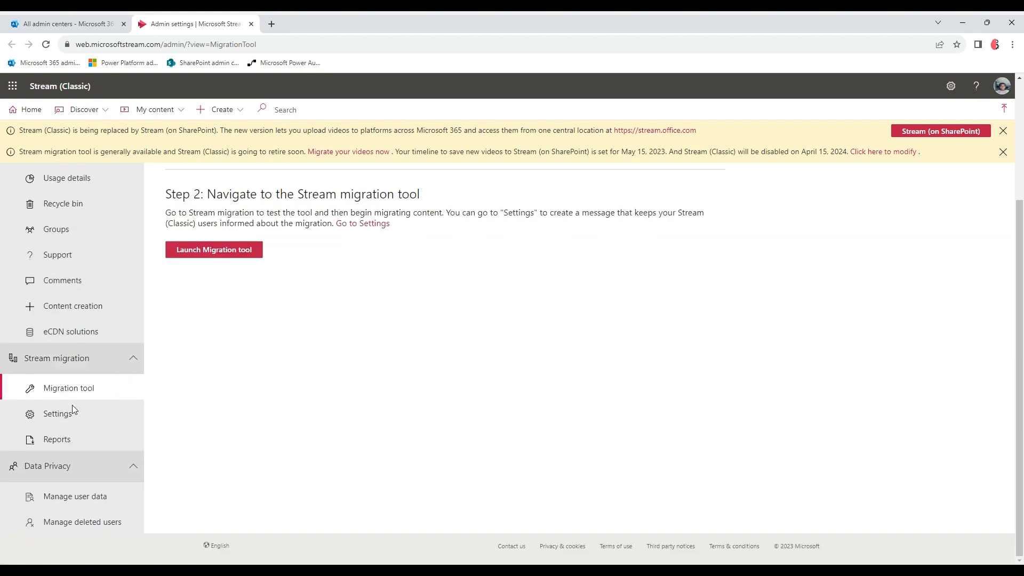
# Review the Stream migration settings: 4/15/2024 shutoff date and default retirement message
pyautogui.click(57, 413)
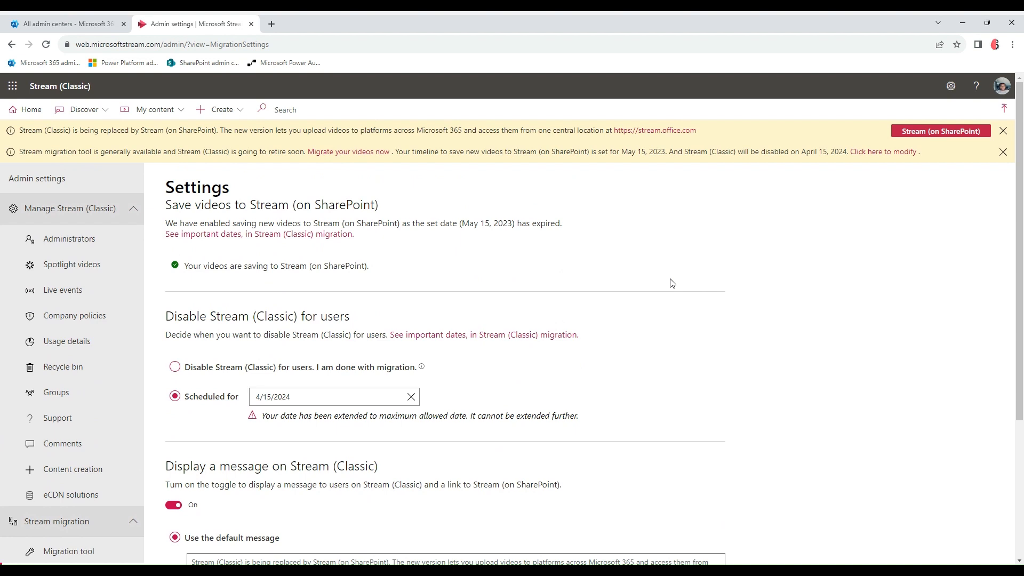
pyautogui.moveTo(224, 335)
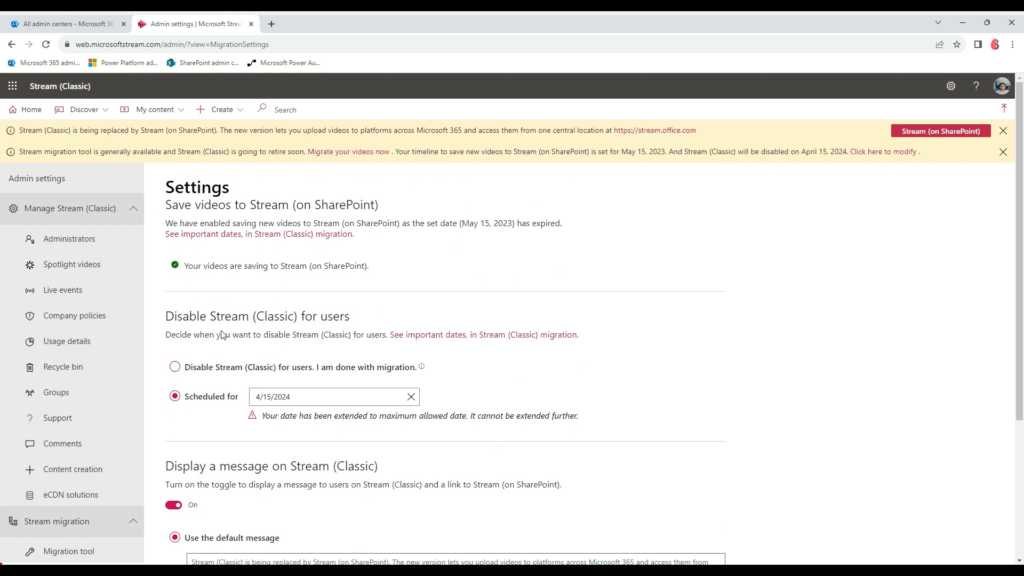
pyautogui.scroll(-3)
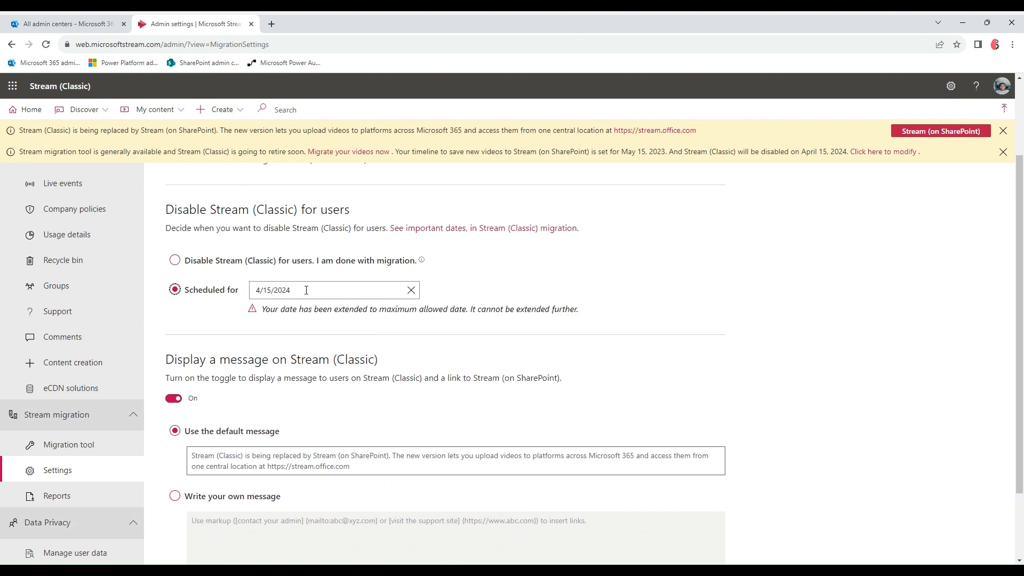
pyautogui.moveTo(304, 275)
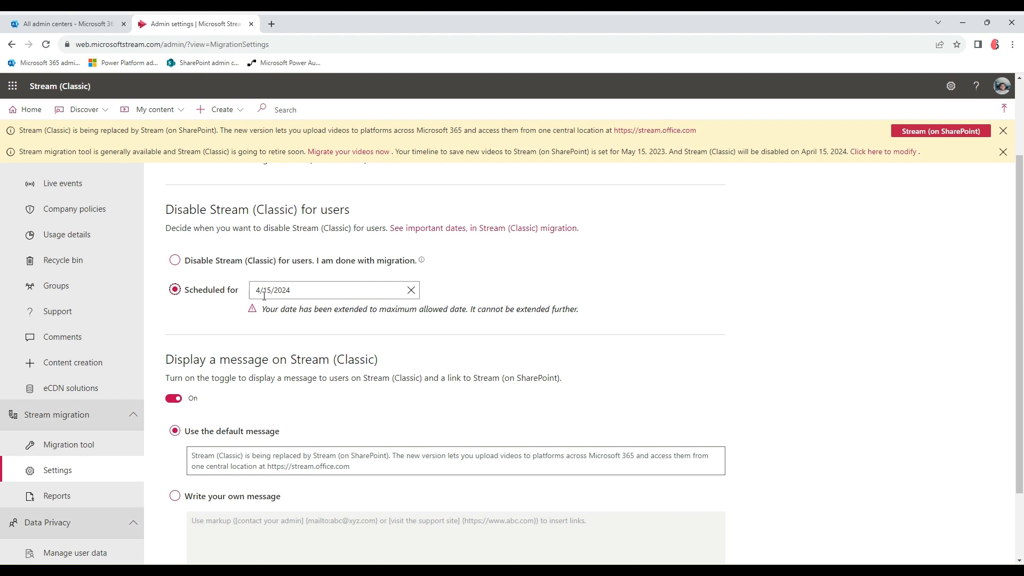
pyautogui.scroll(-3)
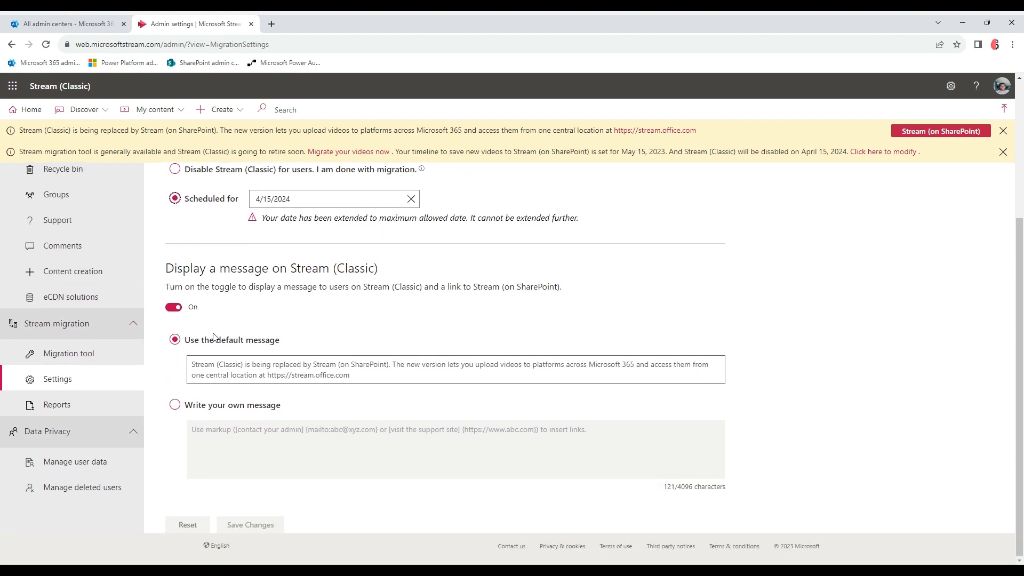
pyautogui.moveTo(193, 364); pyautogui.dragTo(336, 374)
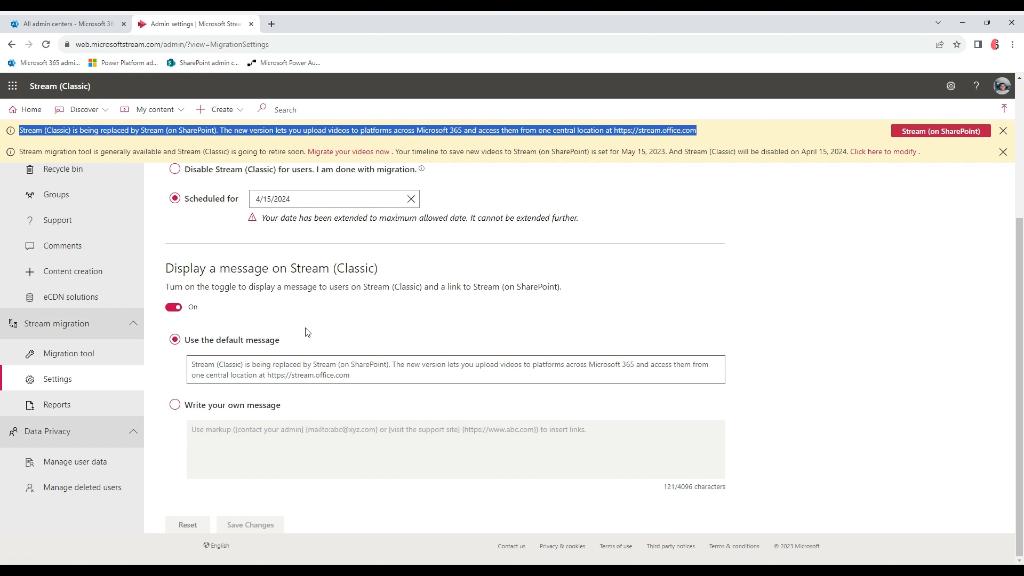
pyautogui.moveTo(207, 449)
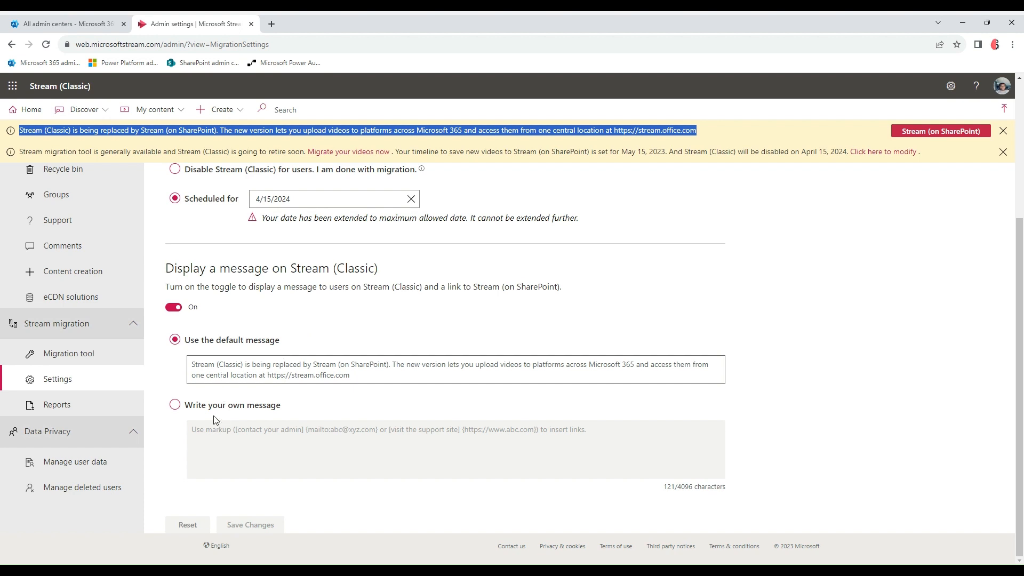
# Return to the Migration tool page and launch the Stream migration tool
pyautogui.click(68, 353)
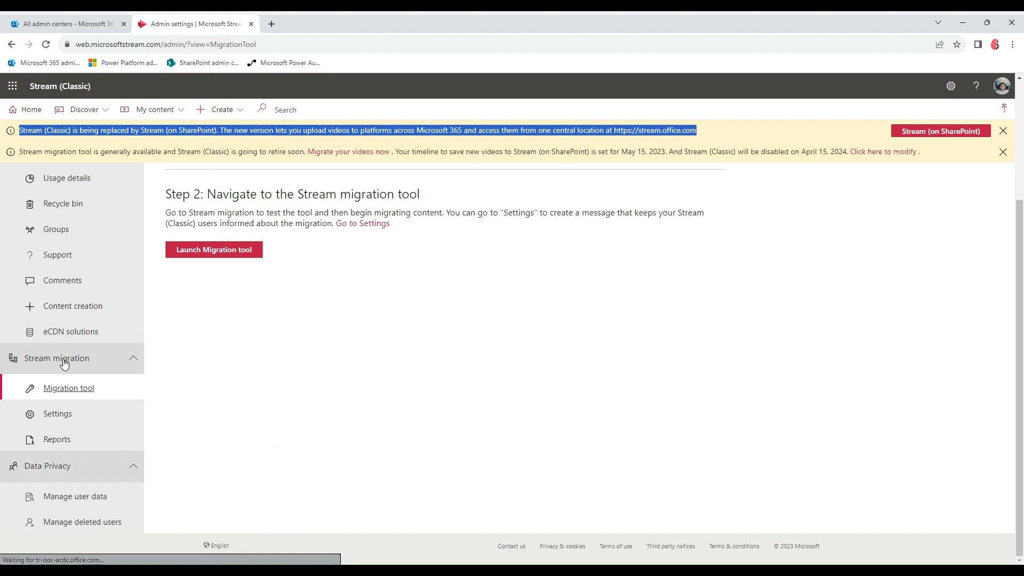
pyautogui.moveTo(215, 263)
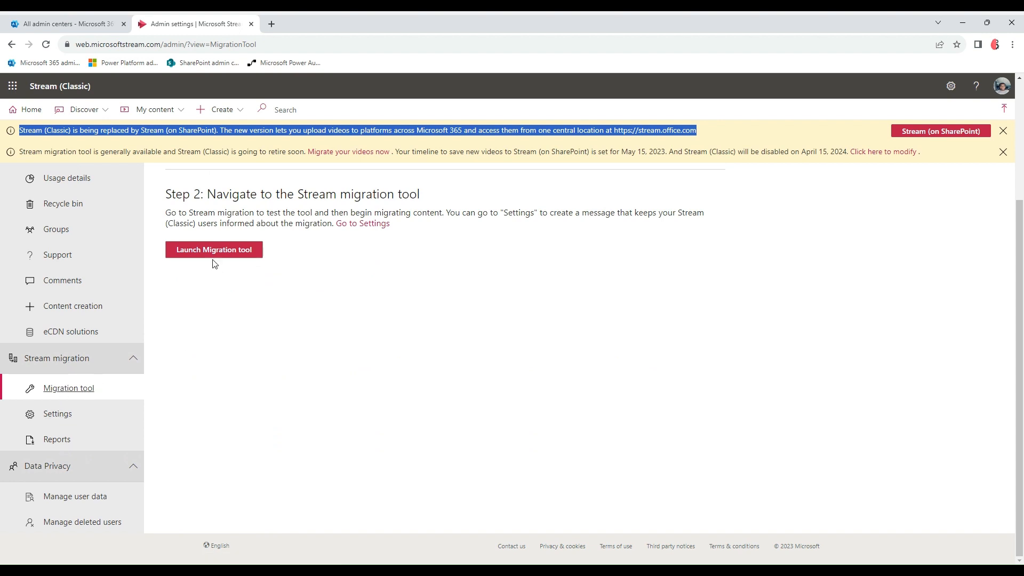
pyautogui.click(213, 250)
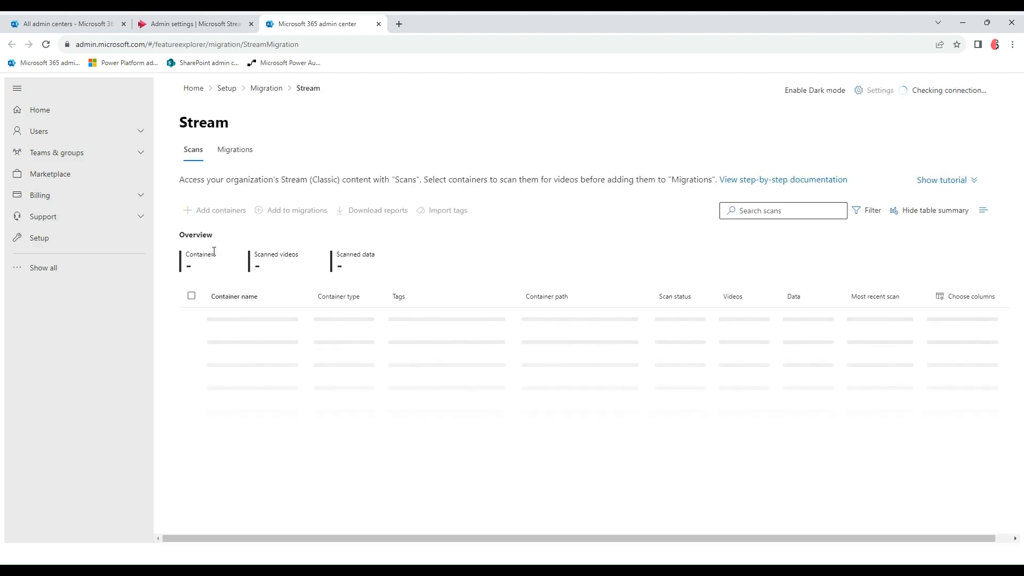
pyautogui.moveTo(283, 165)
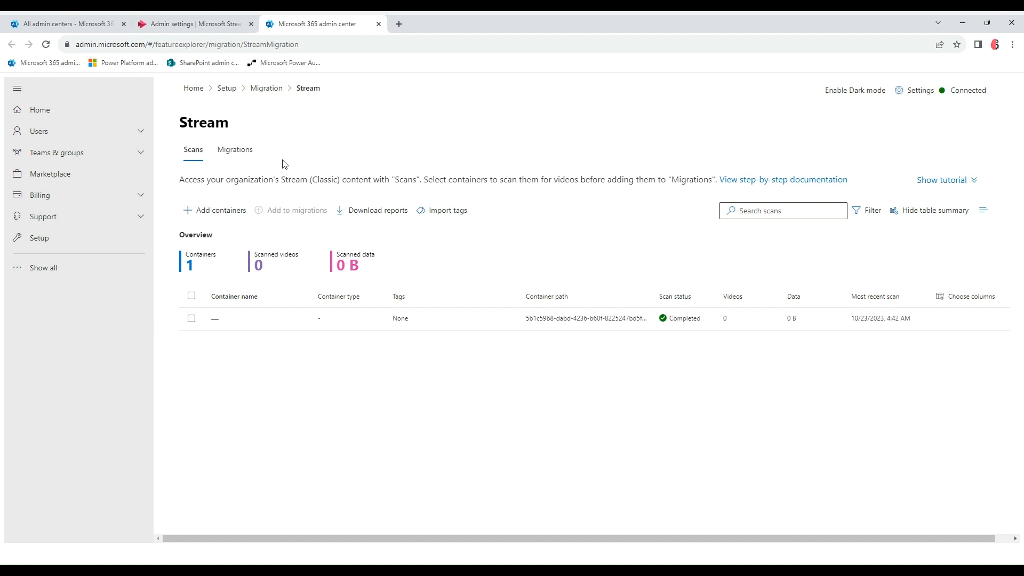
pyautogui.moveTo(330, 256)
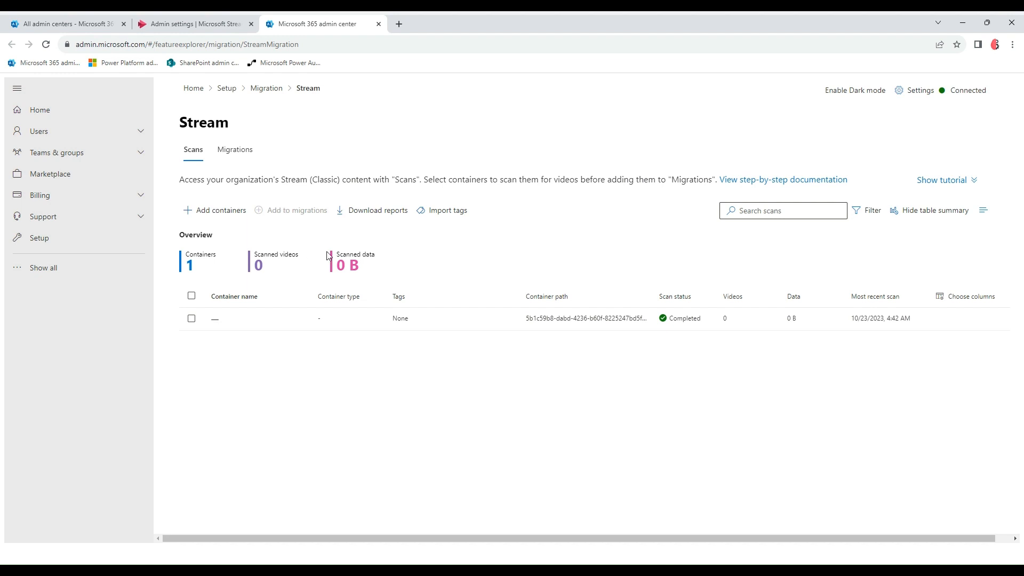
pyautogui.moveTo(213, 365)
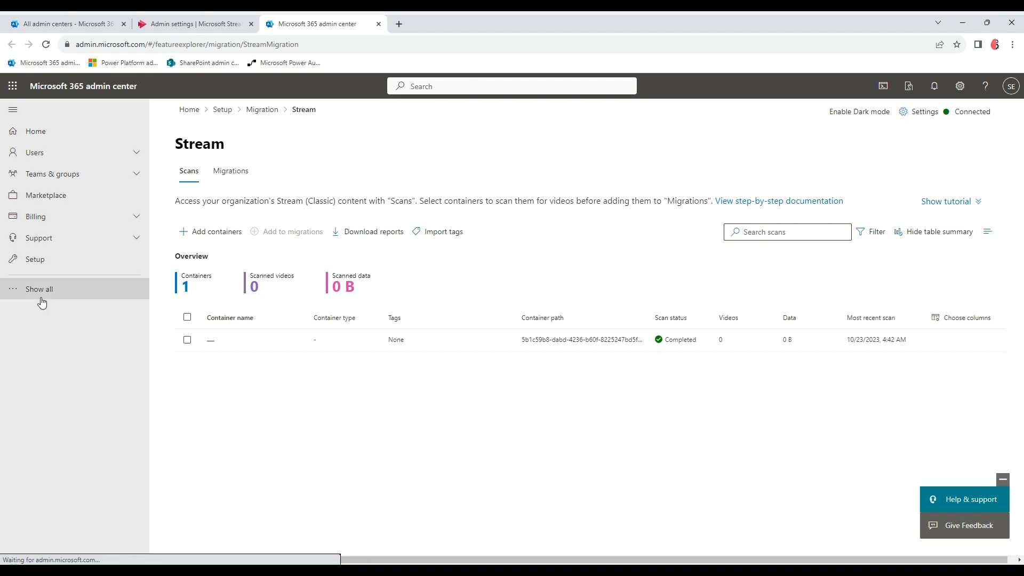
# Expand the full left navigation with Show all on the Stream Scans page
pyautogui.click(39, 288)
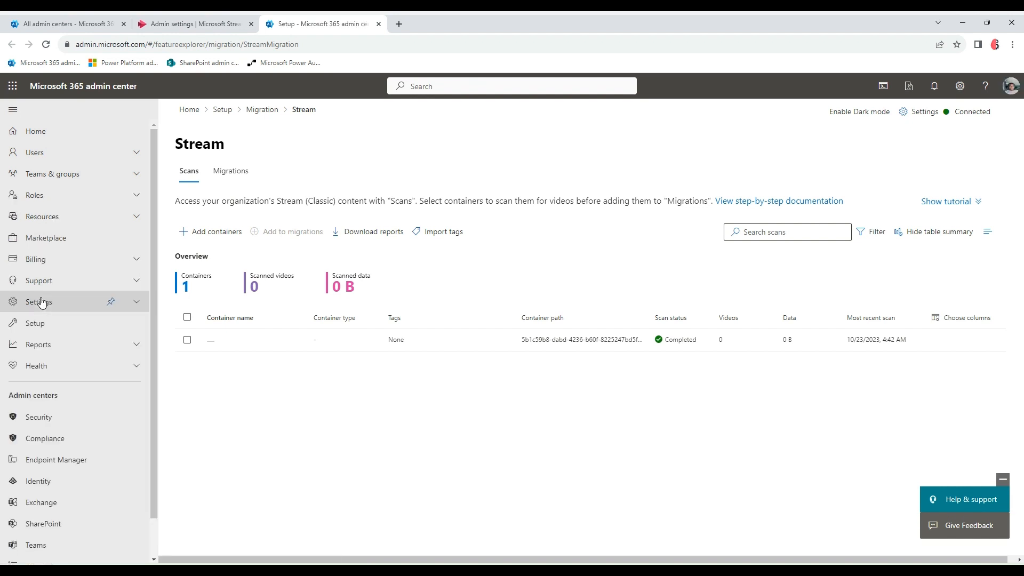
pyautogui.moveTo(64, 289)
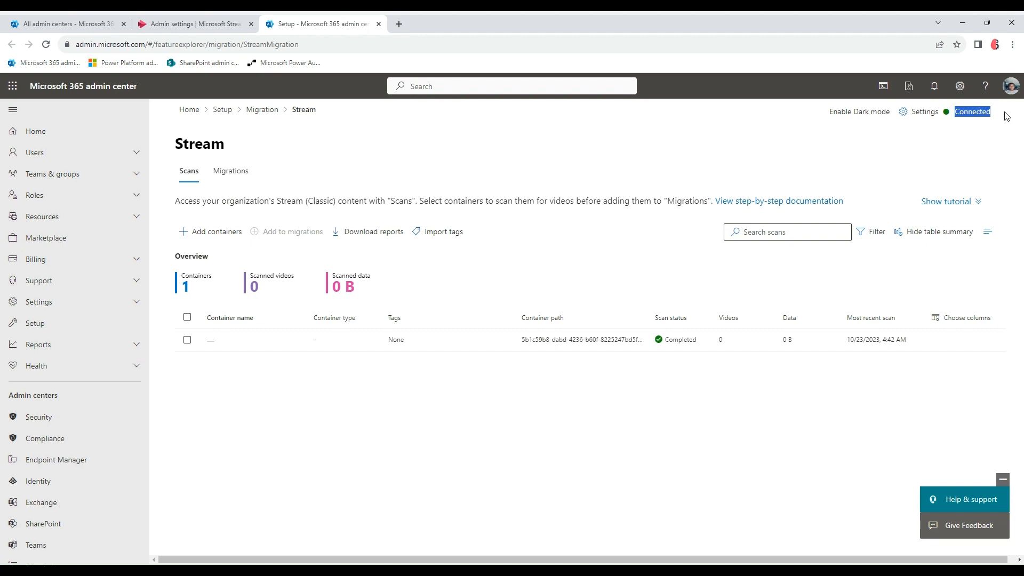
pyautogui.moveTo(991, 124)
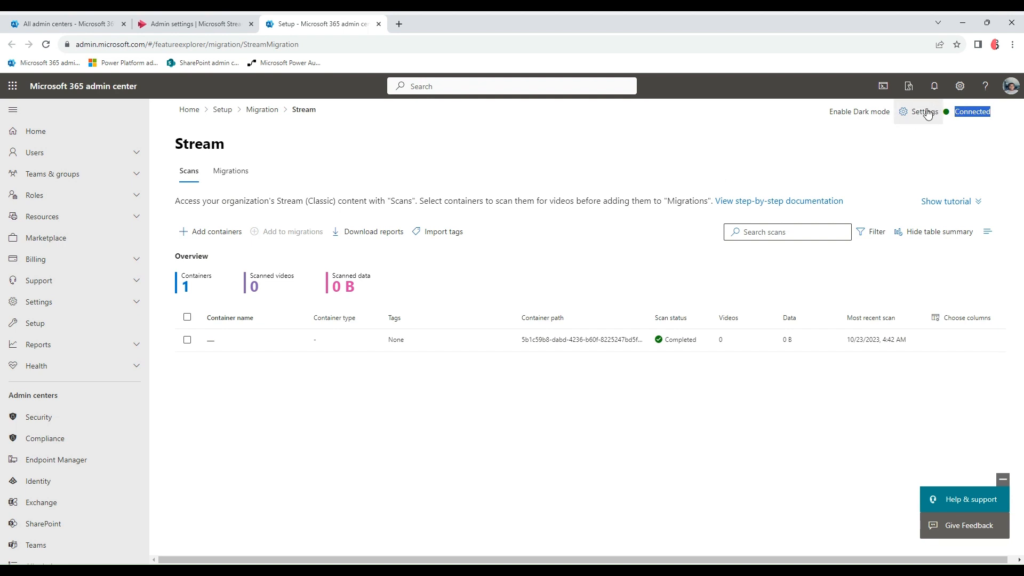
# Review the content type and publish date video filters, leaving them as None selected
pyautogui.click(923, 112)
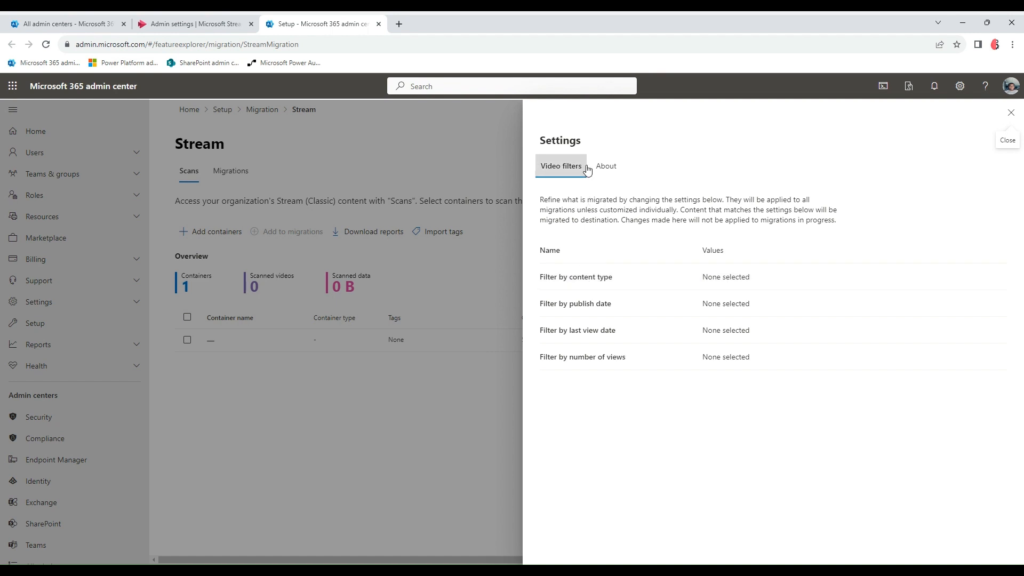
pyautogui.moveTo(563, 265)
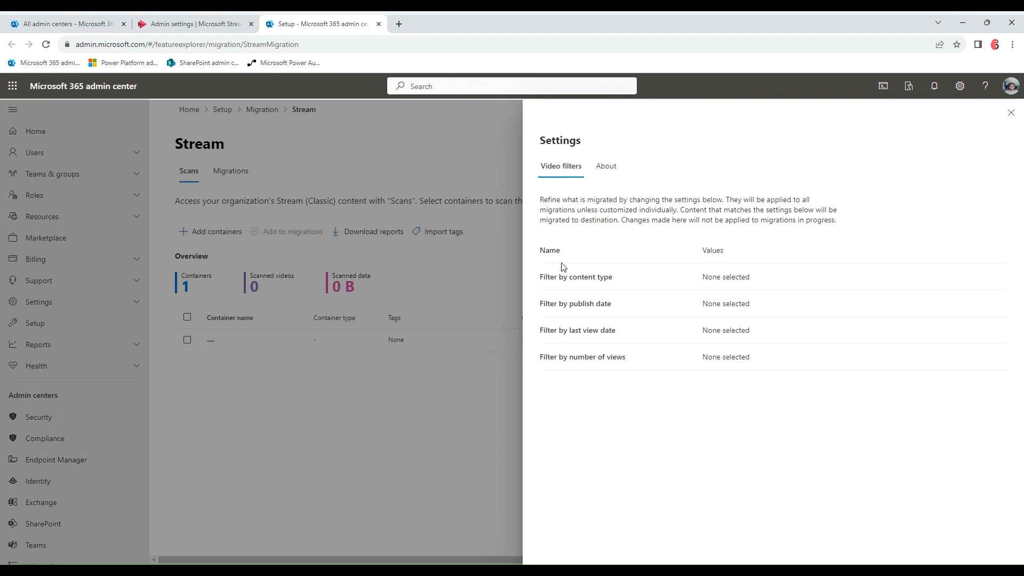
pyautogui.click(576, 278)
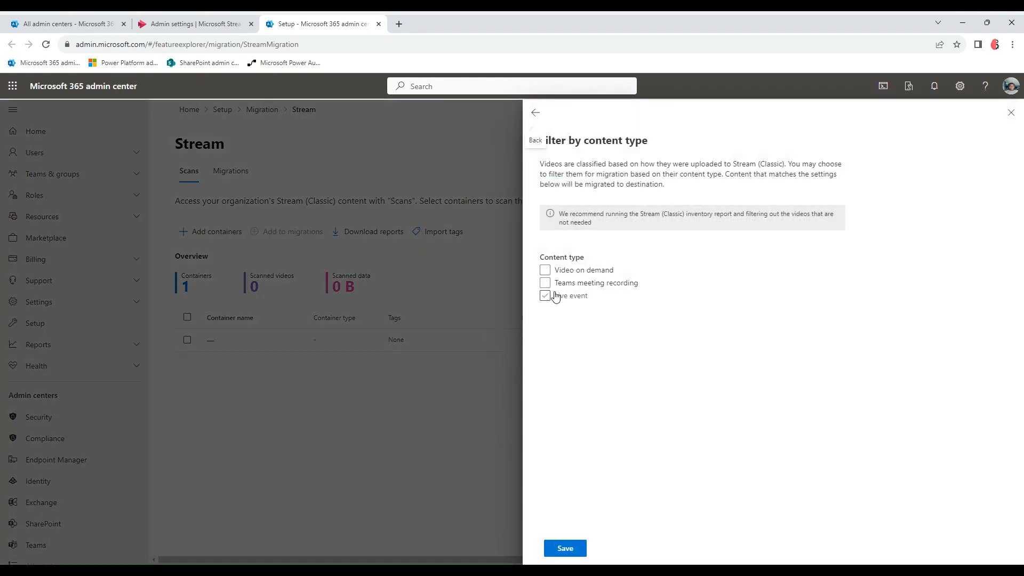
pyautogui.click(544, 295)
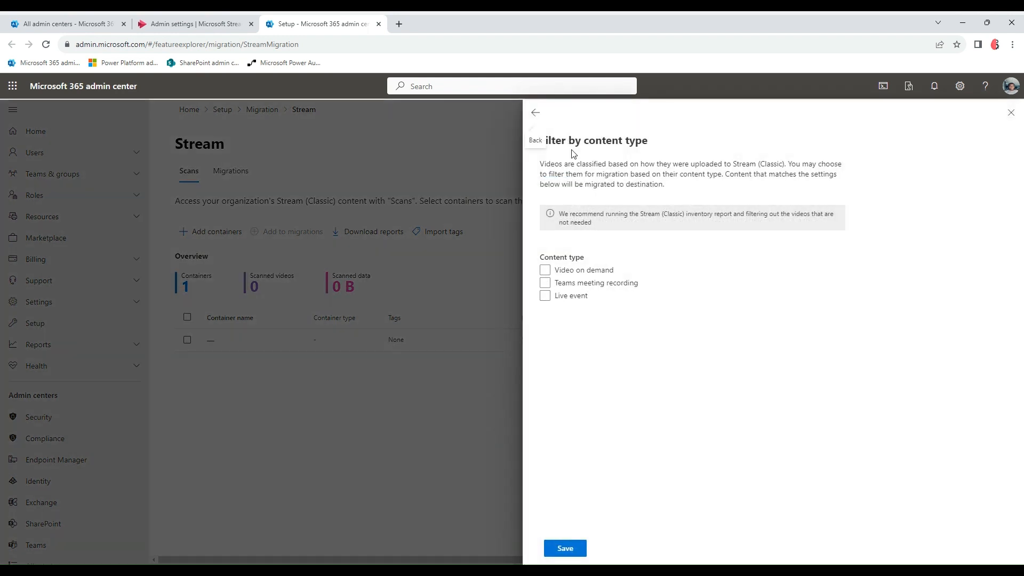
pyautogui.click(535, 113)
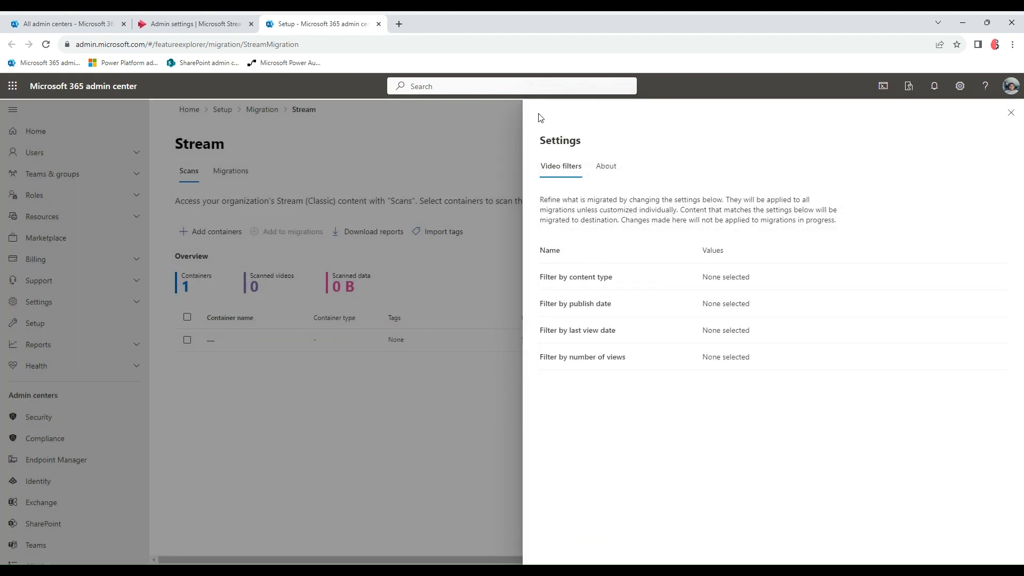
pyautogui.click(575, 303)
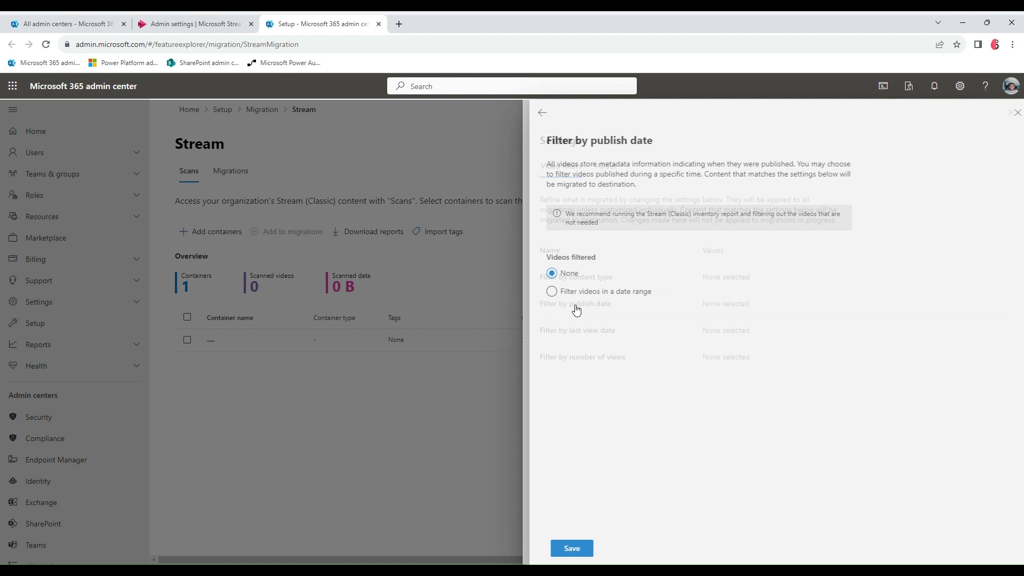
pyautogui.click(541, 113)
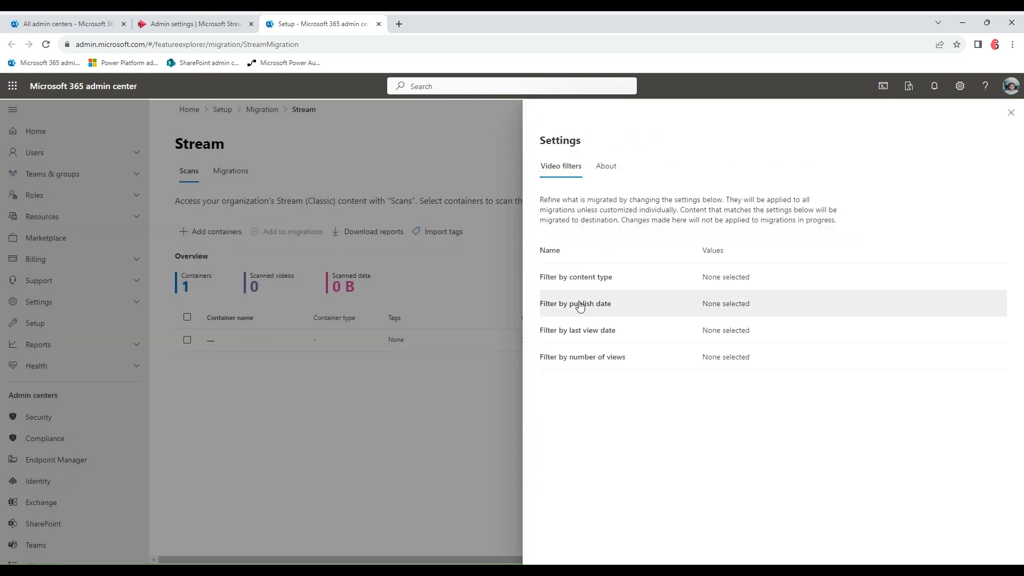
# Review the number-of-views filter, leave it unset, and close the Settings panel
pyautogui.click(582, 356)
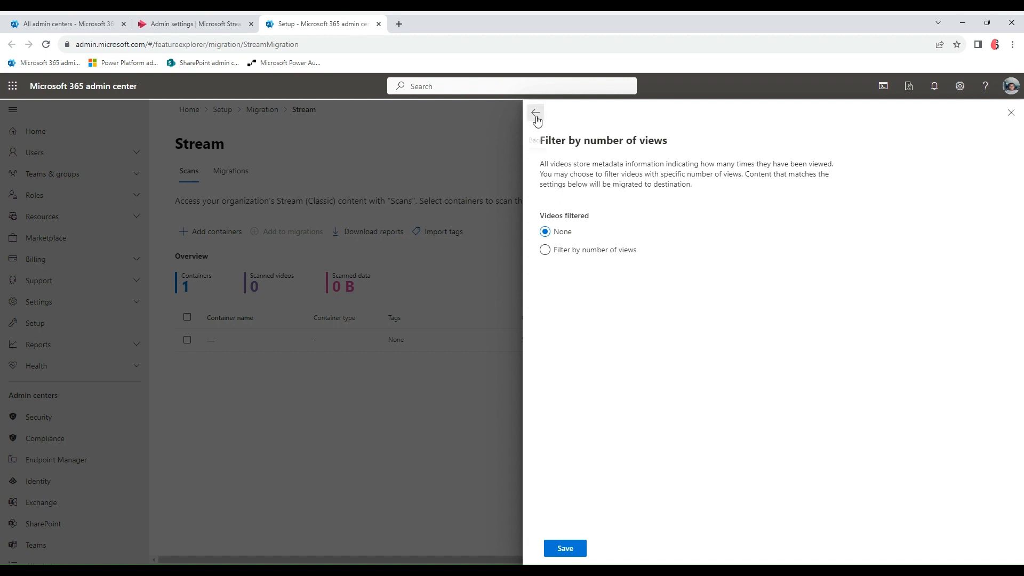
pyautogui.click(537, 115)
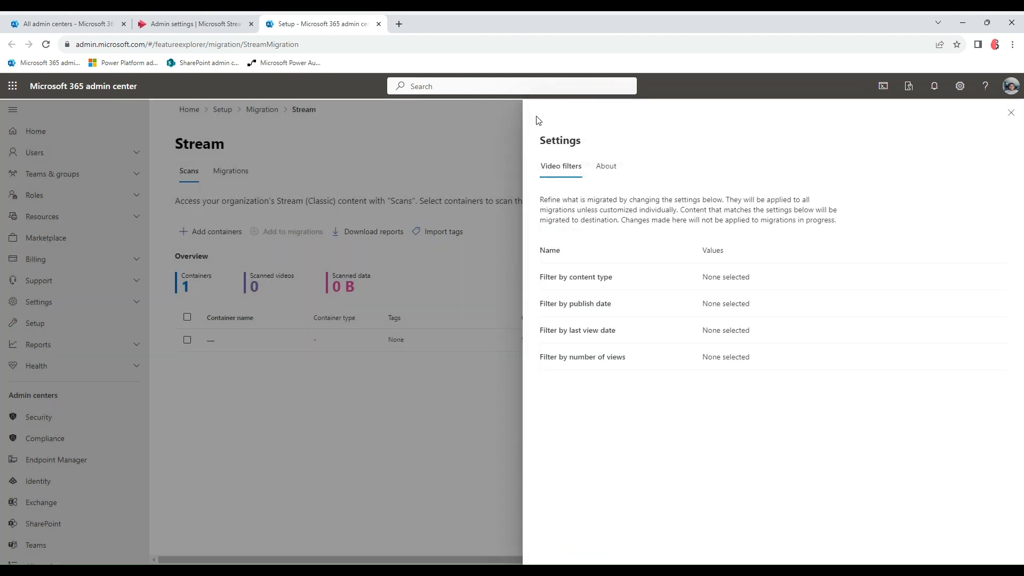
pyautogui.moveTo(316, 194)
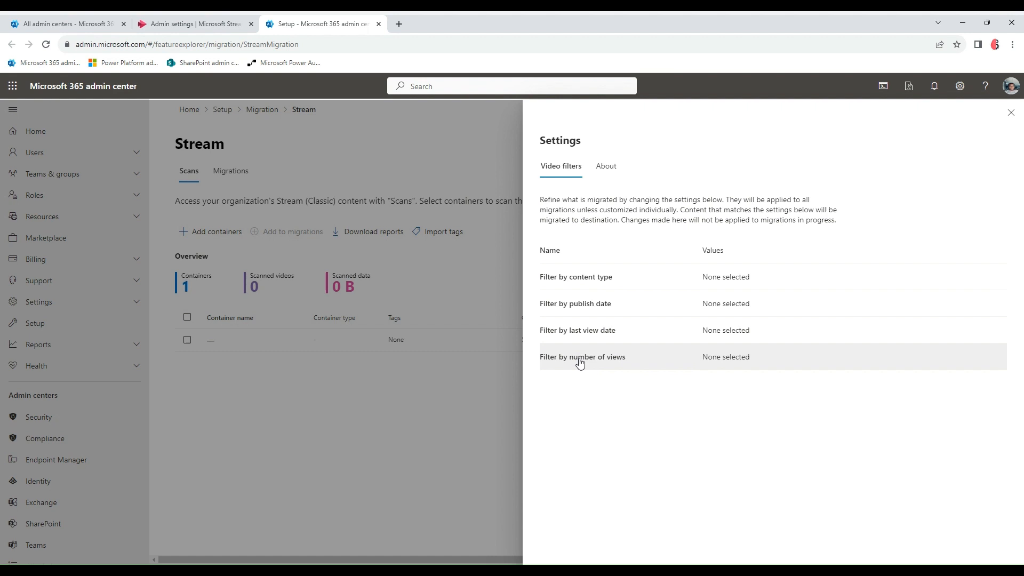
pyautogui.click(1011, 113)
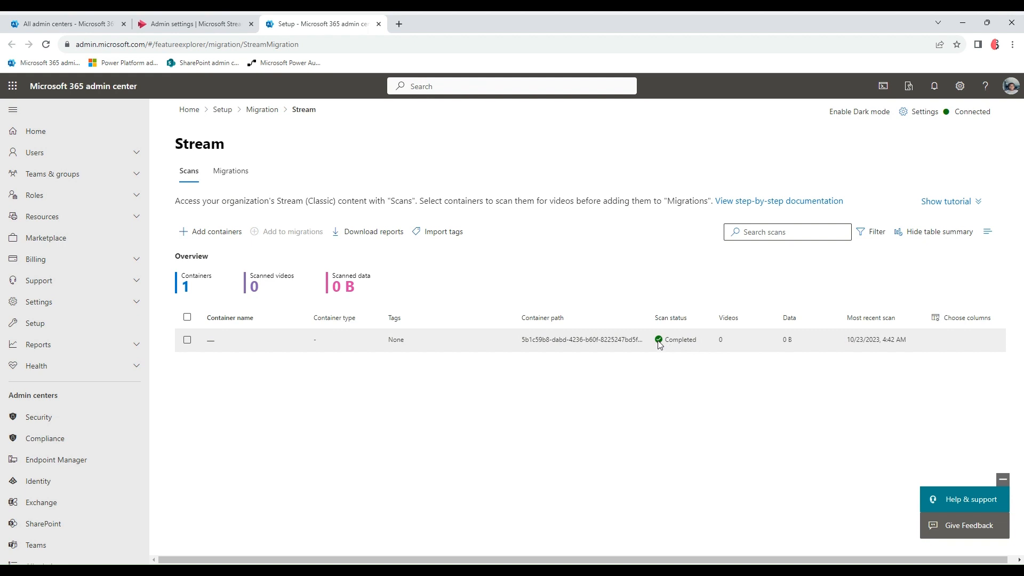
pyautogui.moveTo(666, 348)
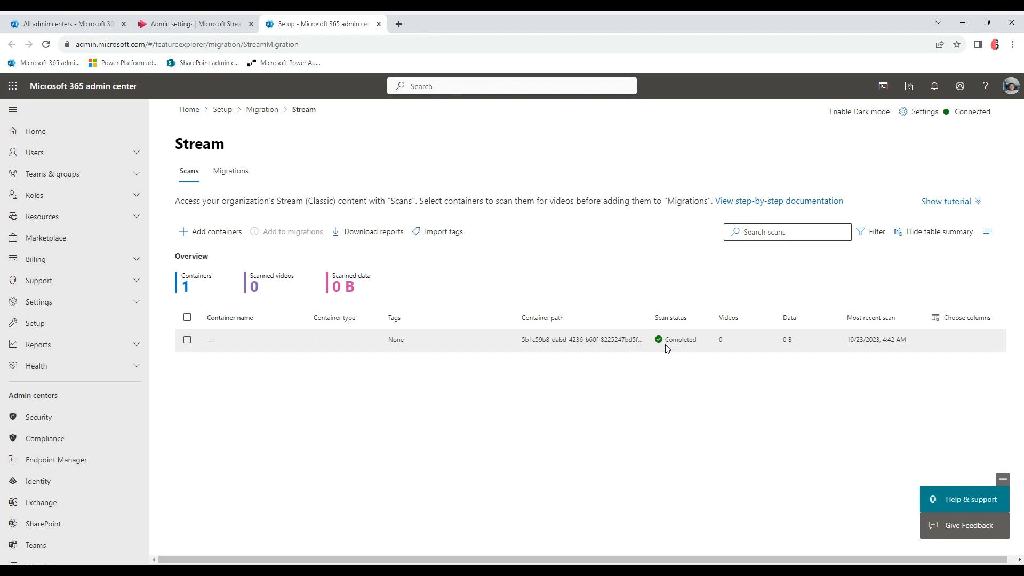
pyautogui.click(187, 340)
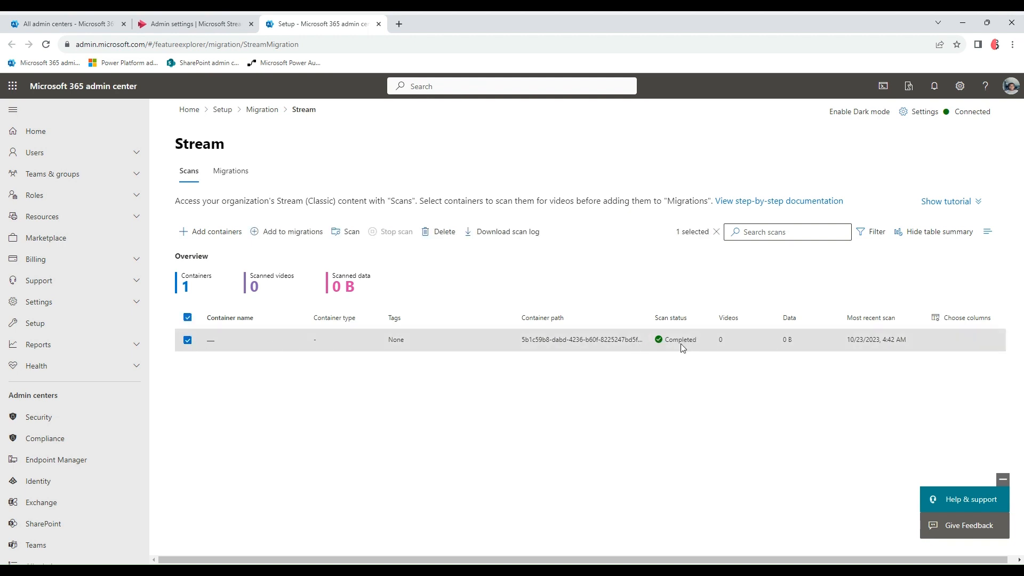
pyautogui.click(187, 340)
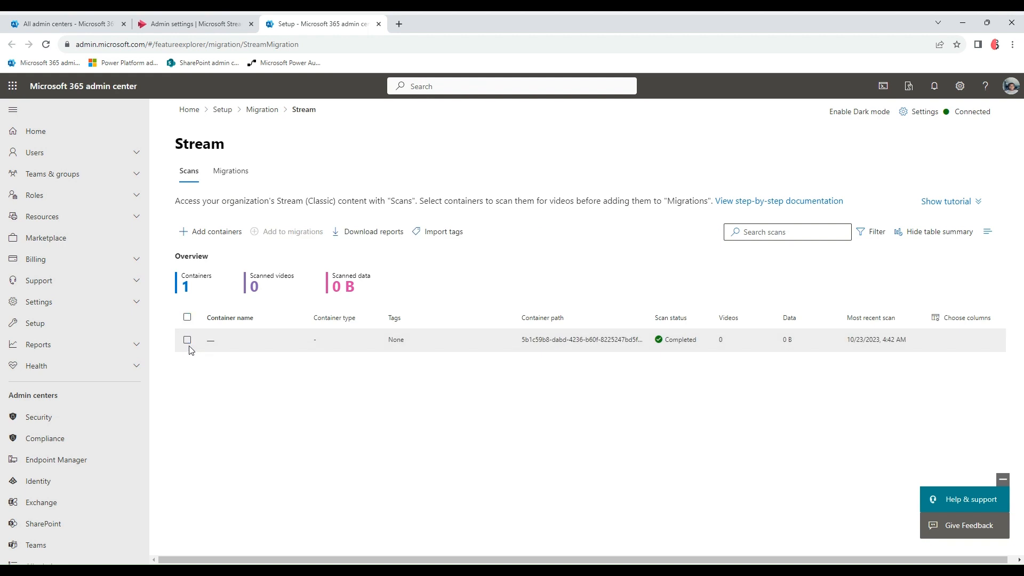
pyautogui.moveTo(220, 343)
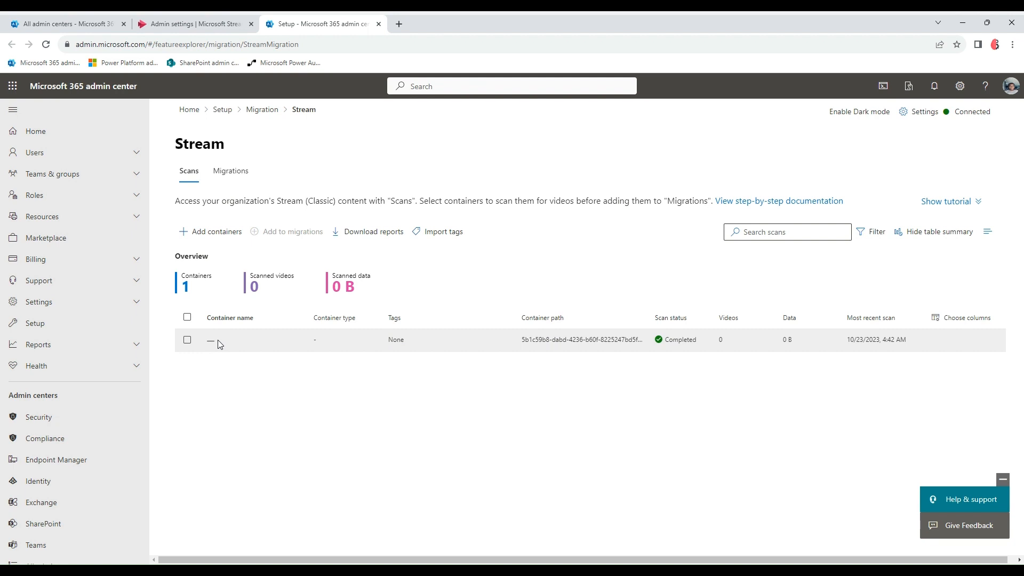
pyautogui.moveTo(552, 345)
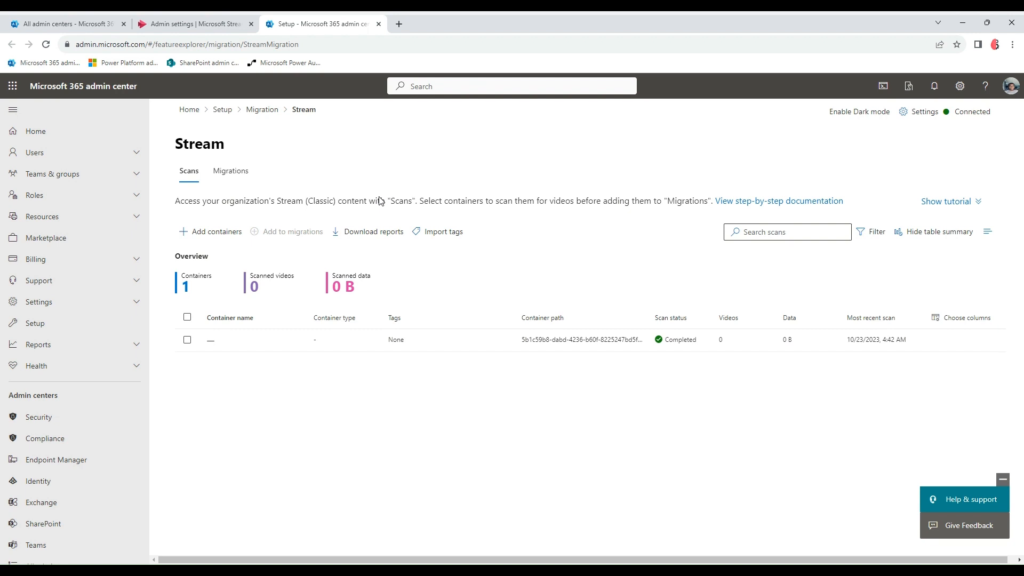
pyautogui.click(194, 23)
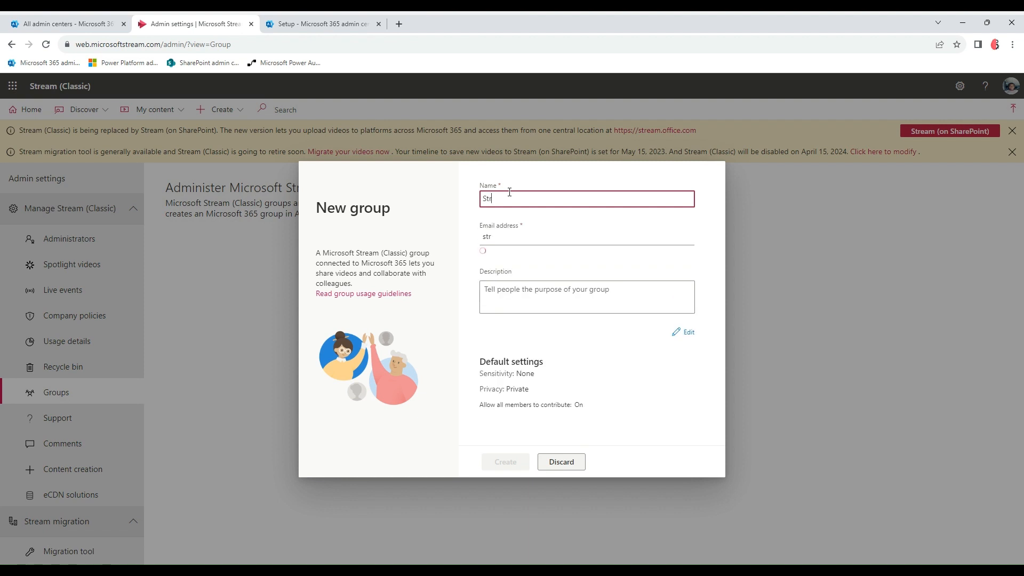
# Create the group Stream Classic Mig1, skip adding members, and select its group id in the URL
pyautogui.write('Stream Classic Mig1')
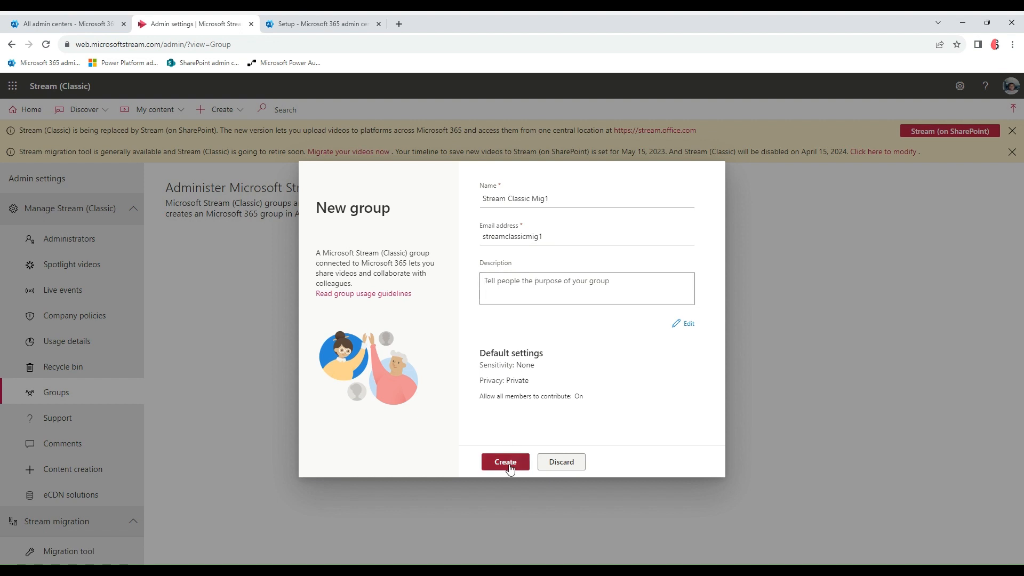
pyautogui.click(506, 461)
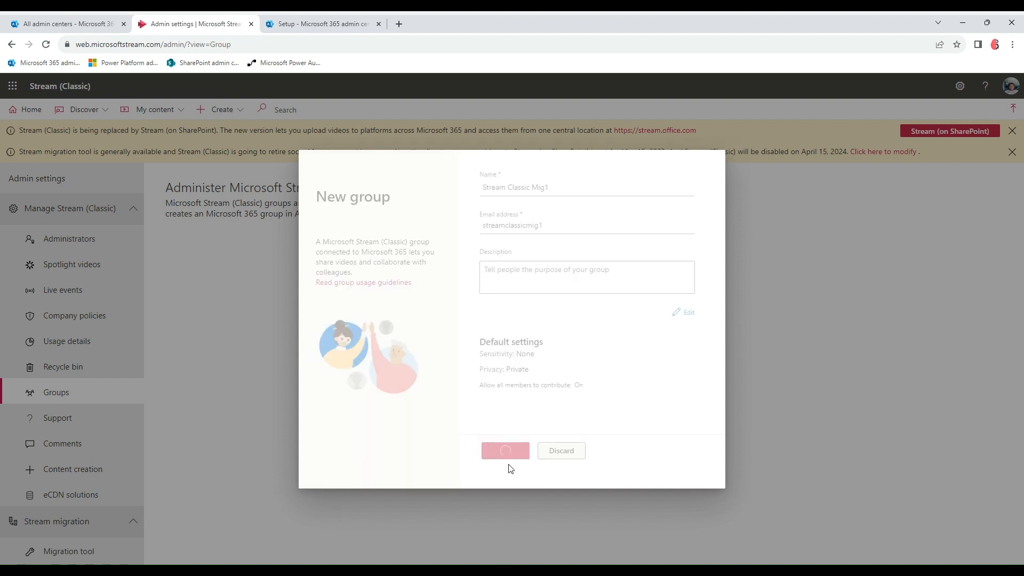
pyautogui.click(505, 450)
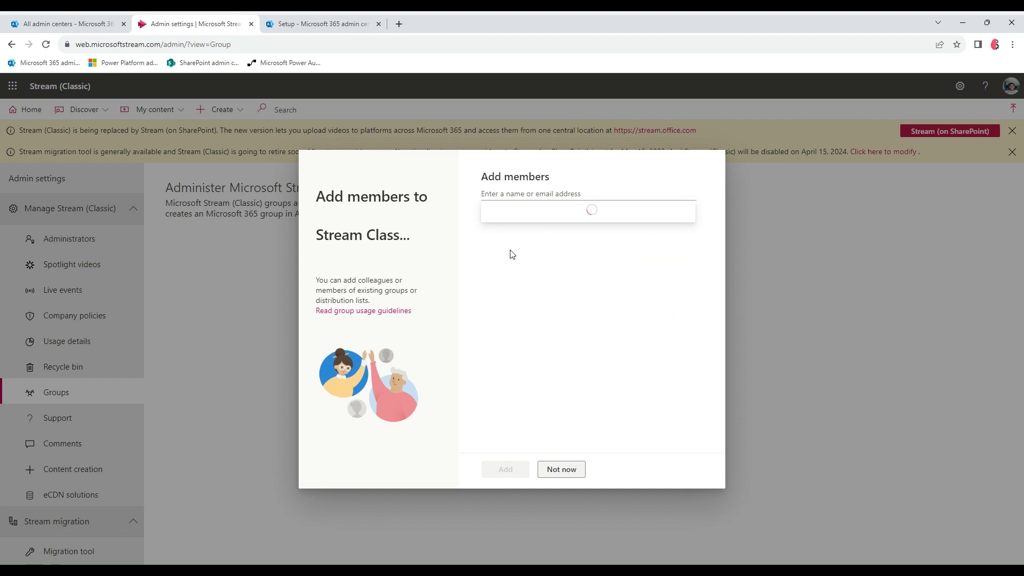
pyautogui.click(561, 469)
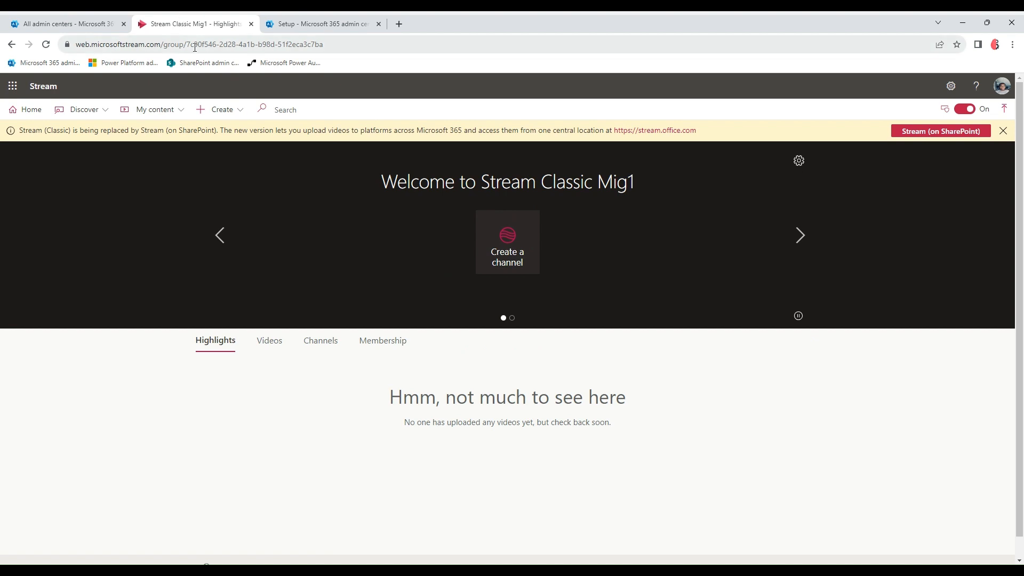
pyautogui.click(196, 45)
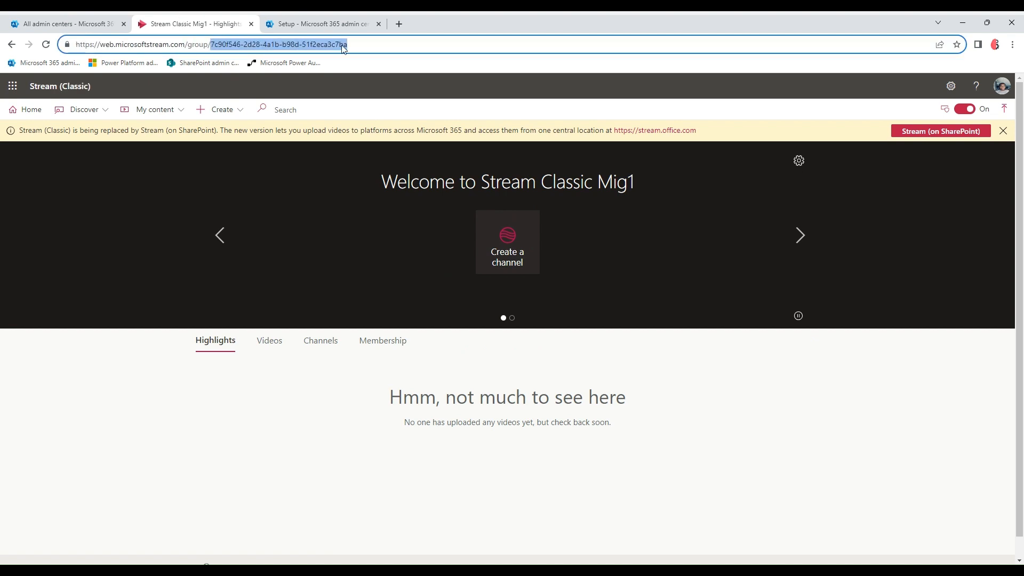
# Add container 7c90f446-2d28-4a1b-b98d-51f2eca3c7ba|M365Group with auto-scan enabled
pyautogui.click(319, 24)
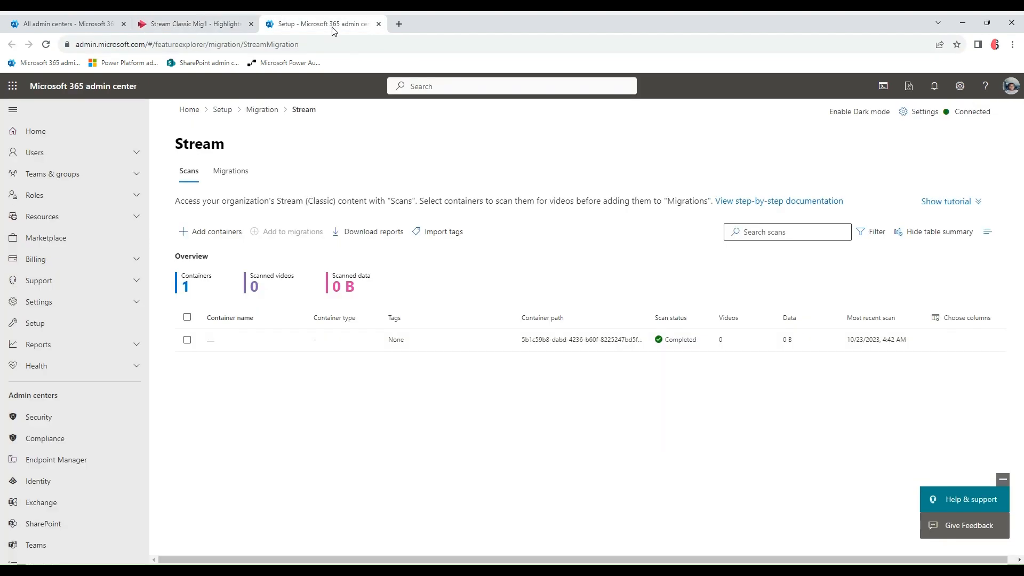
pyautogui.moveTo(534, 232)
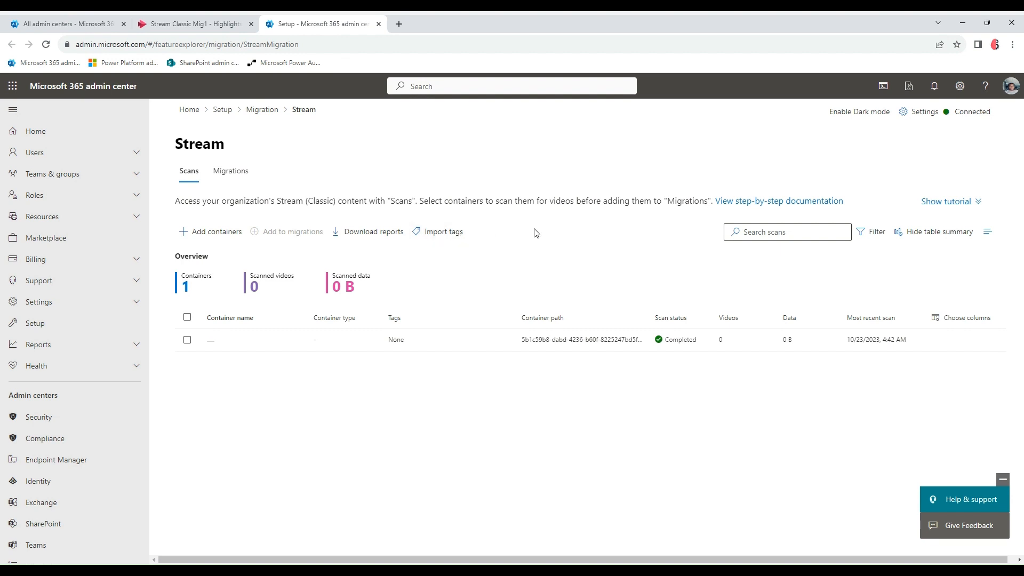
pyautogui.moveTo(190, 235)
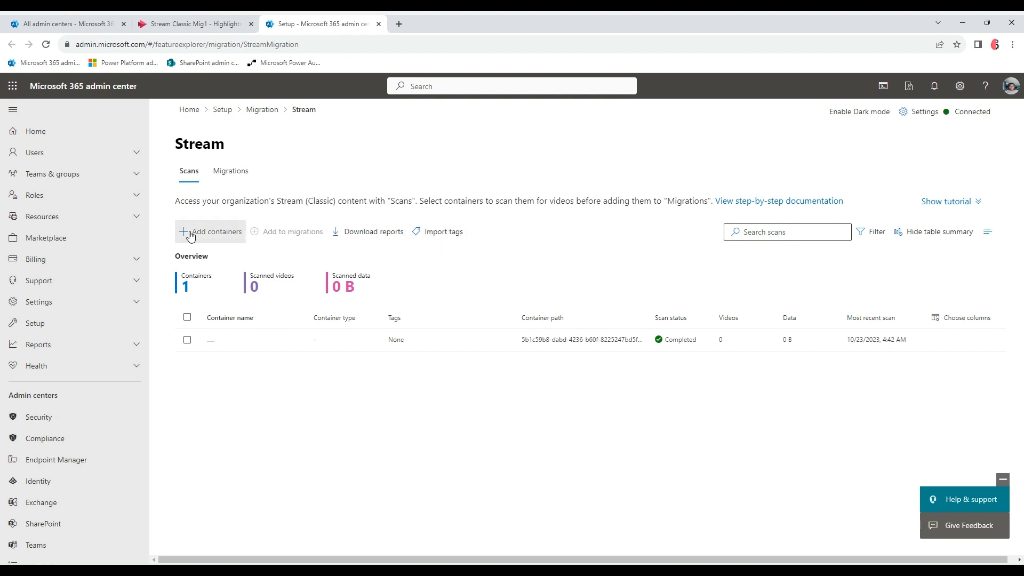
pyautogui.click(209, 231)
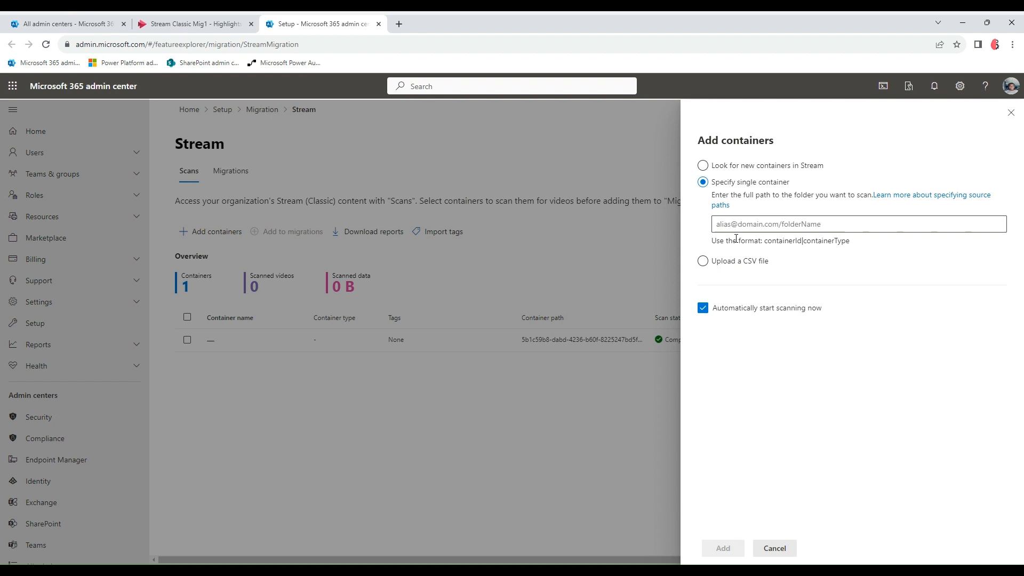
pyautogui.write('7c90f446-2d28-4a1b-b98d-51f2eca3c7ba')
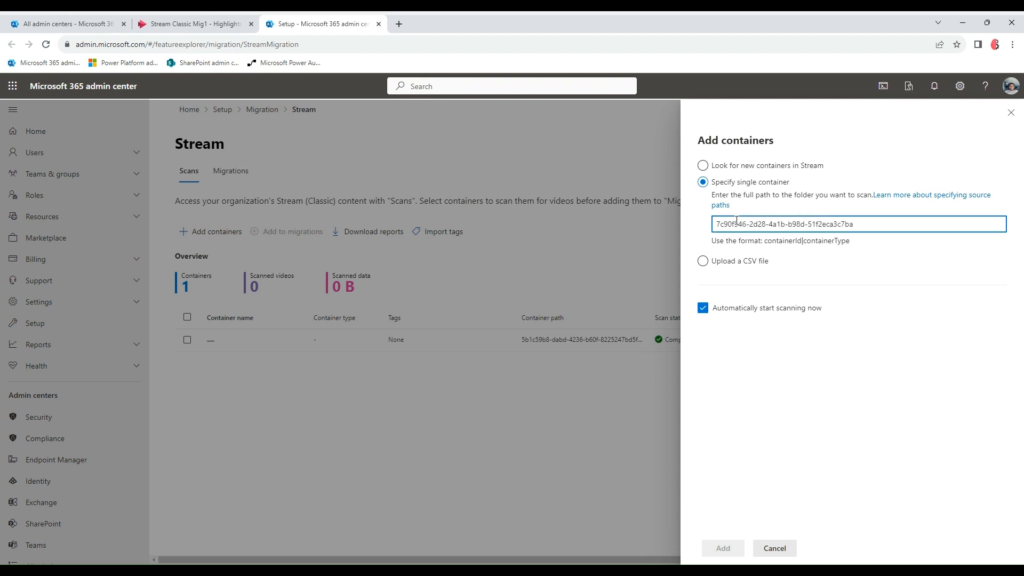
pyautogui.write('|M')
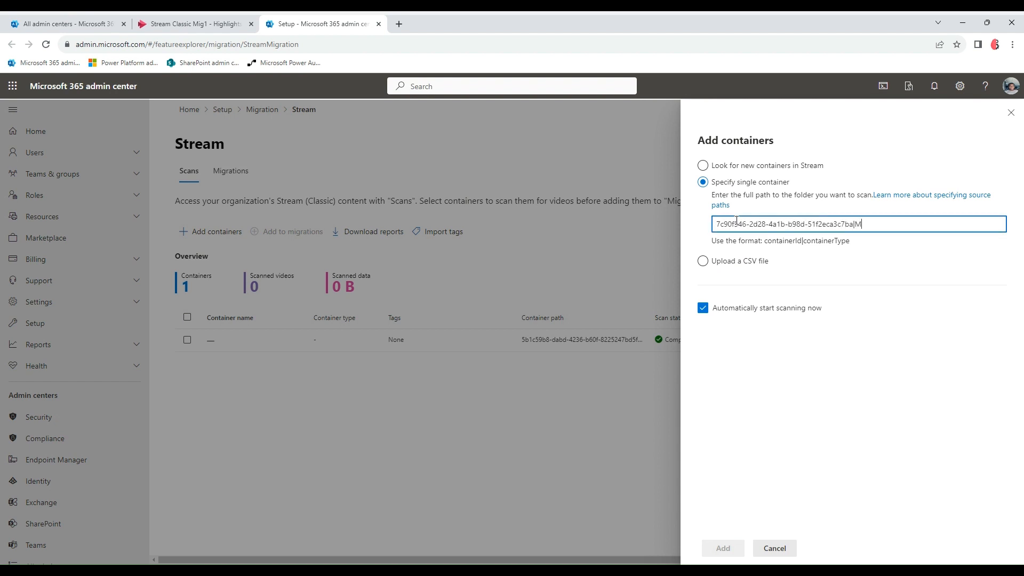
pyautogui.write('365Group')
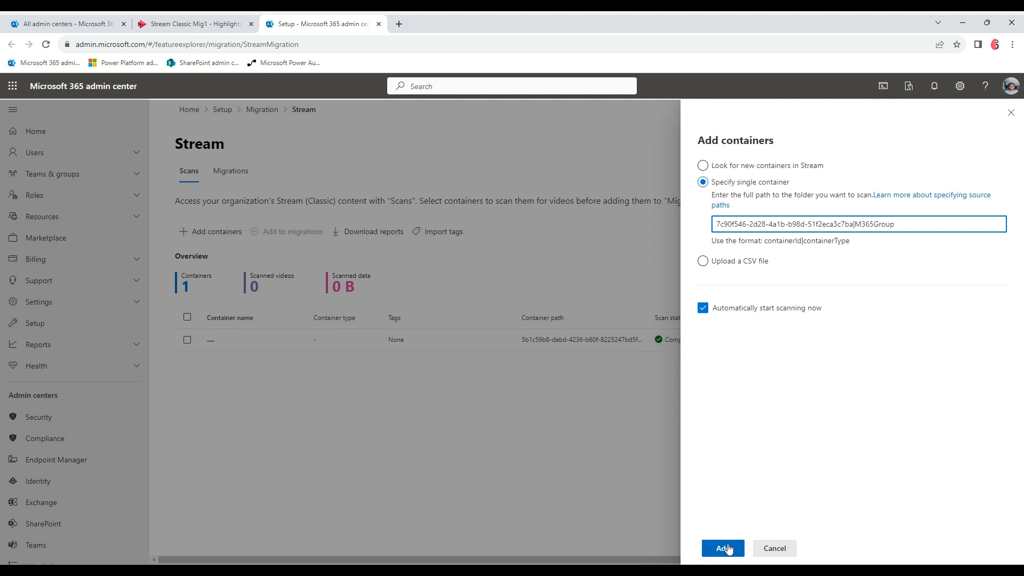
pyautogui.click(723, 548)
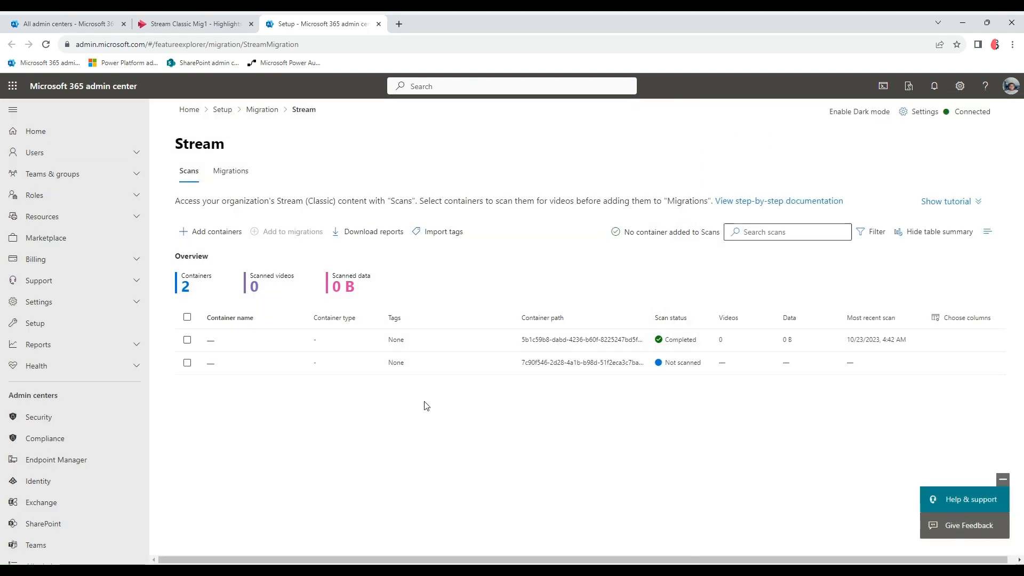
pyautogui.moveTo(331, 345)
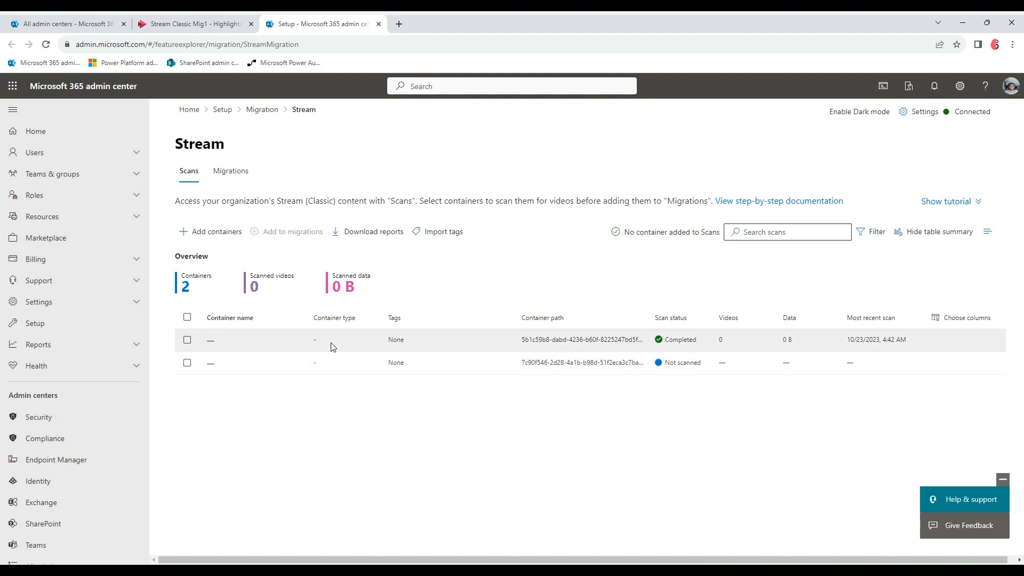
# Check the scan details of both containers while the new container's scan is queued
pyautogui.click(188, 340)
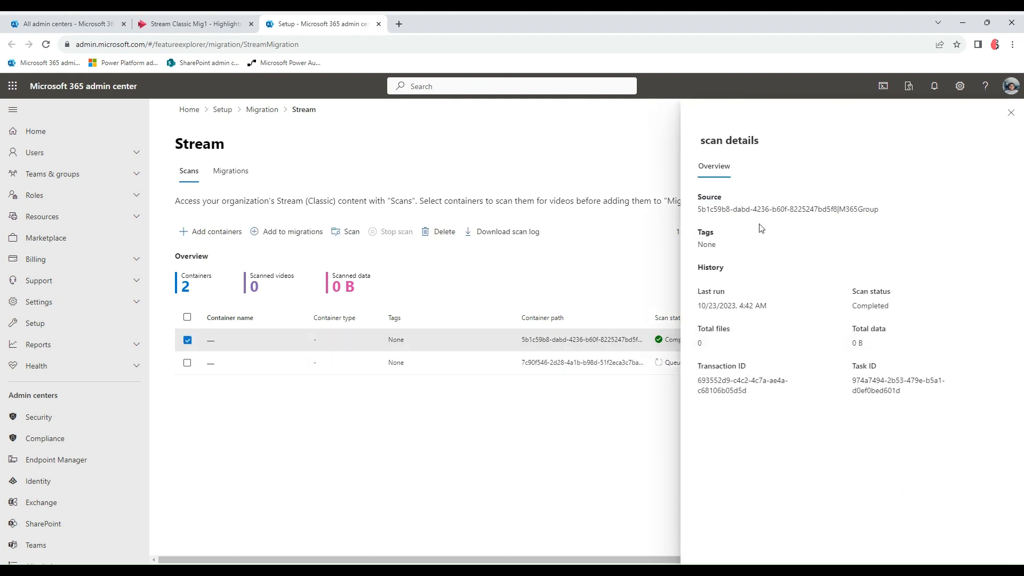
pyautogui.moveTo(732, 253)
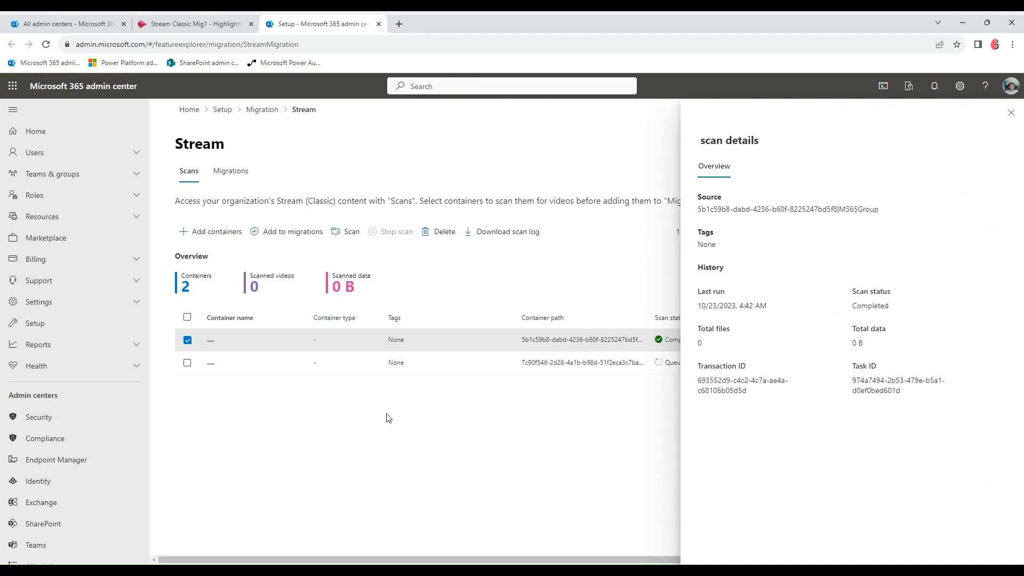
pyautogui.click(1010, 113)
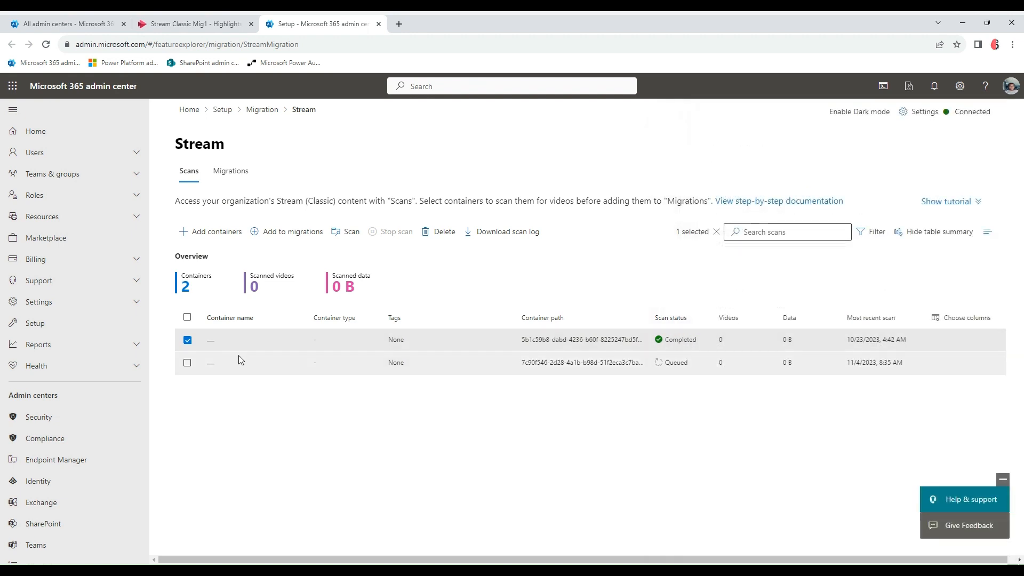
pyautogui.click(188, 363)
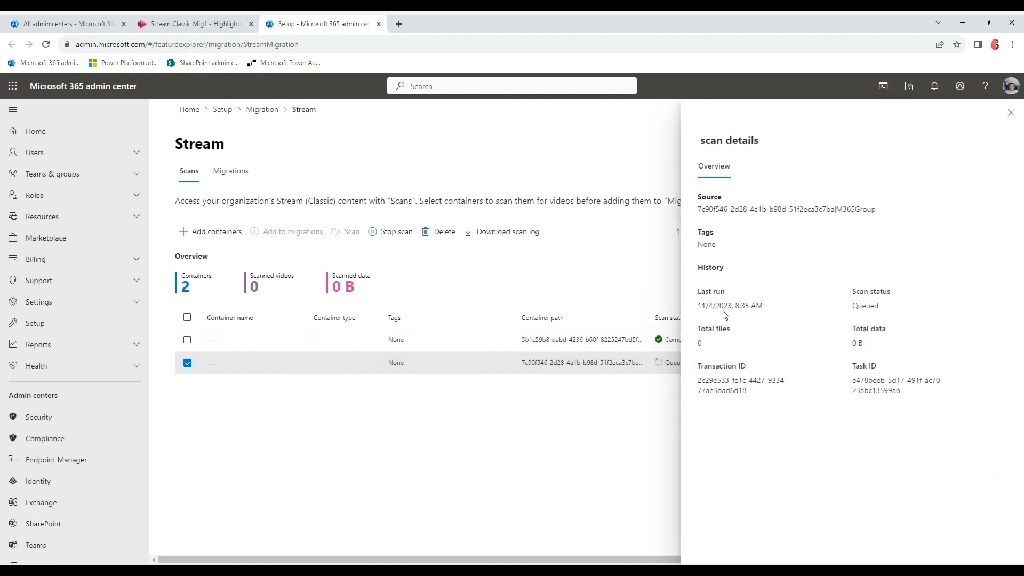
pyautogui.click(1011, 113)
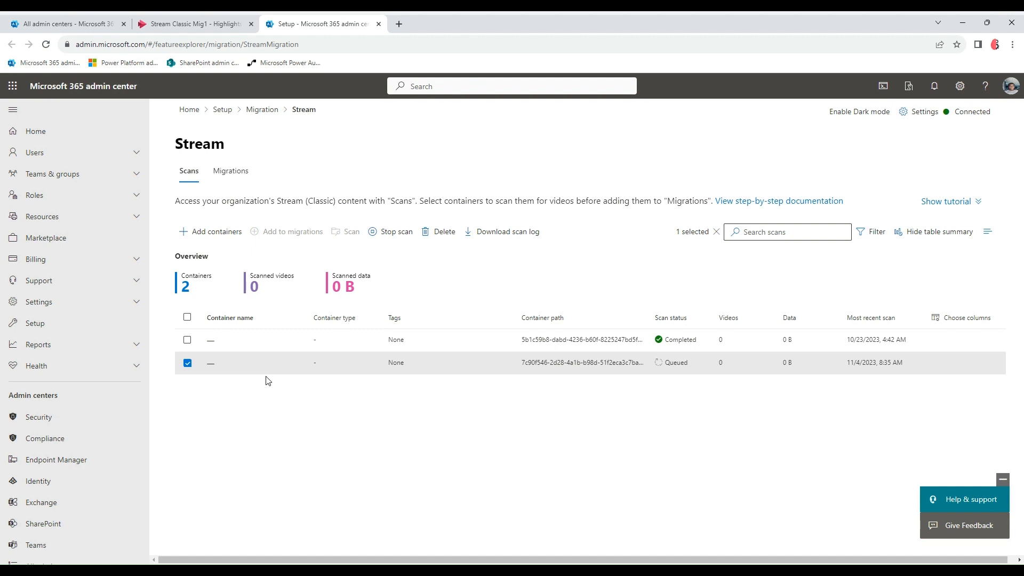
pyautogui.moveTo(259, 264)
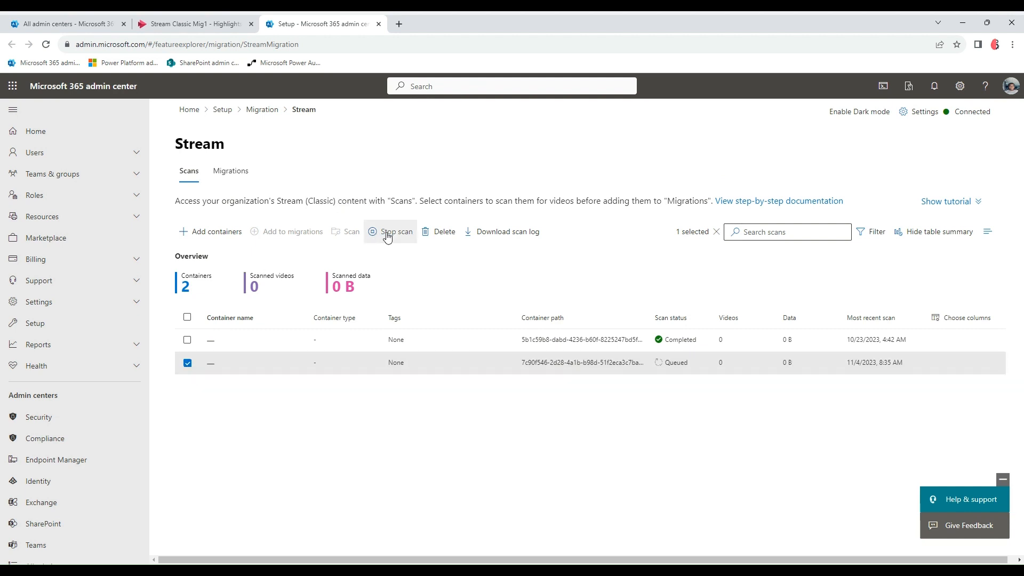
pyautogui.moveTo(424, 411)
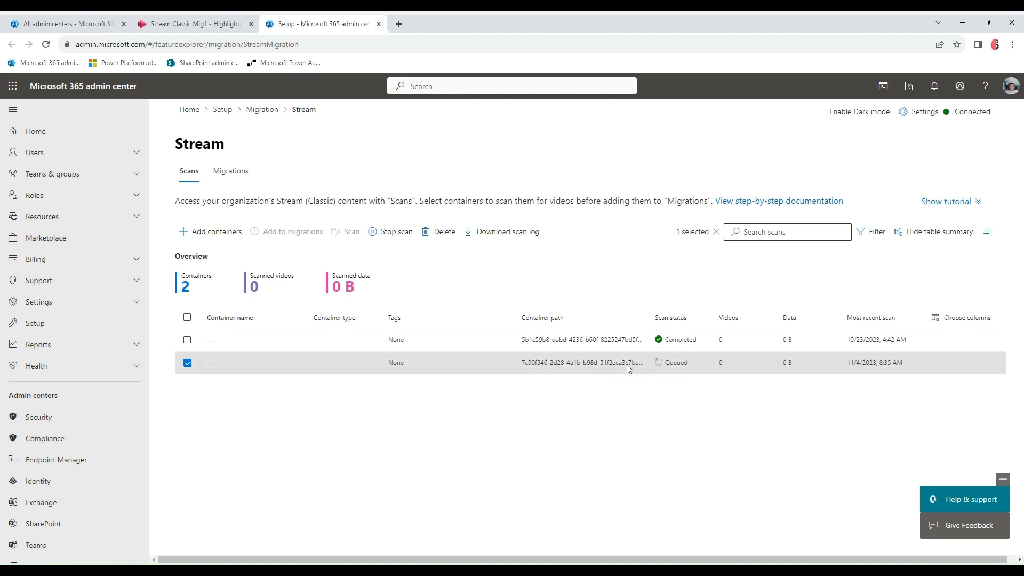
pyautogui.moveTo(669, 374)
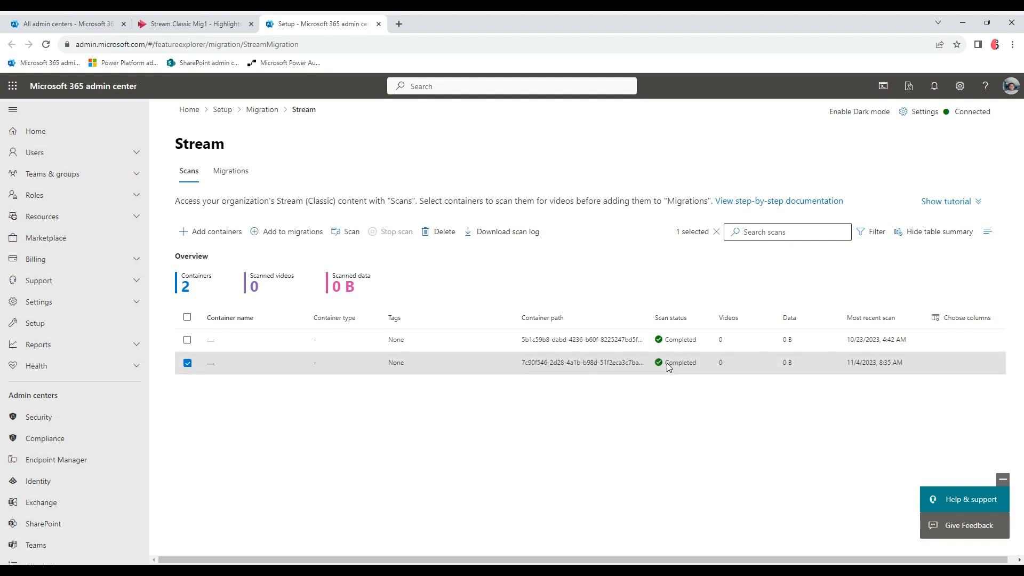
pyautogui.moveTo(723, 365)
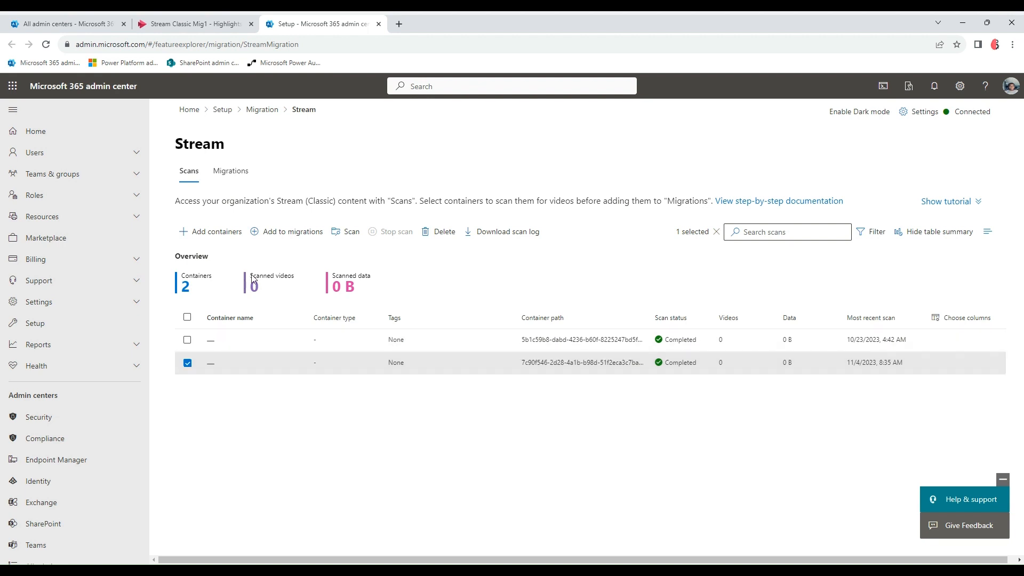
# Add the scanned container to migrations with default settings and view the Migrations list
pyautogui.click(291, 231)
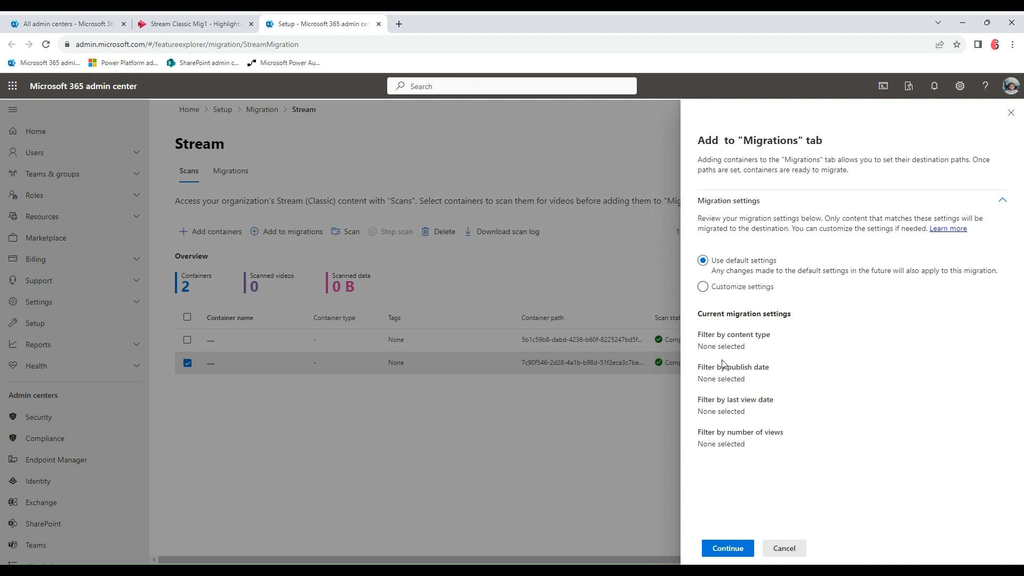
pyautogui.click(728, 548)
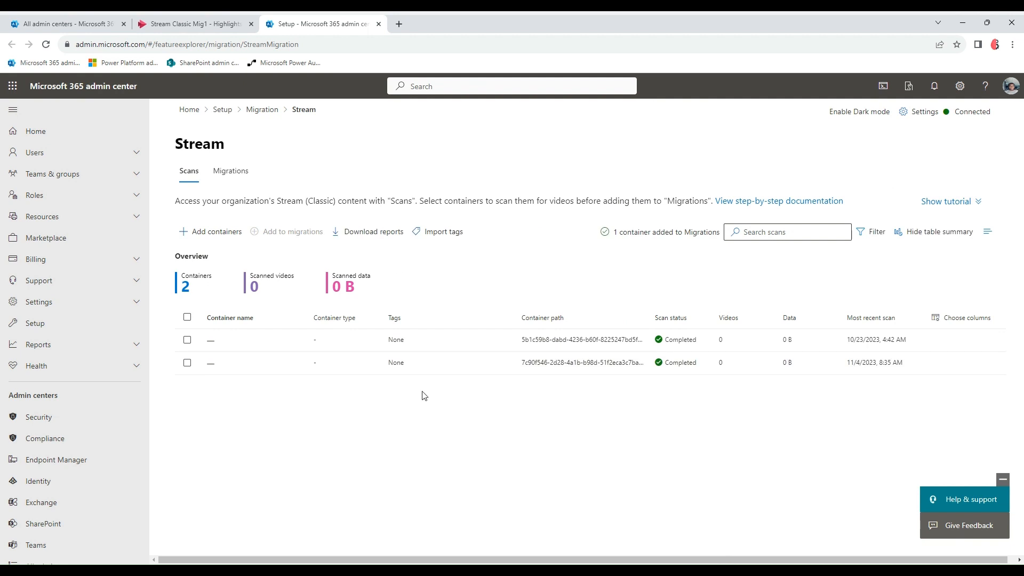
pyautogui.moveTo(243, 186)
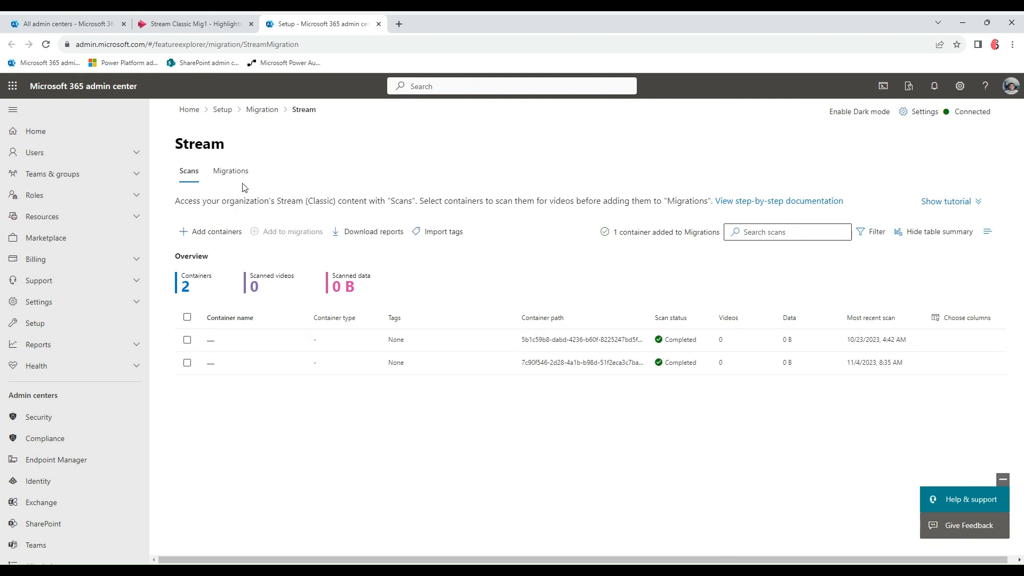
pyautogui.click(230, 170)
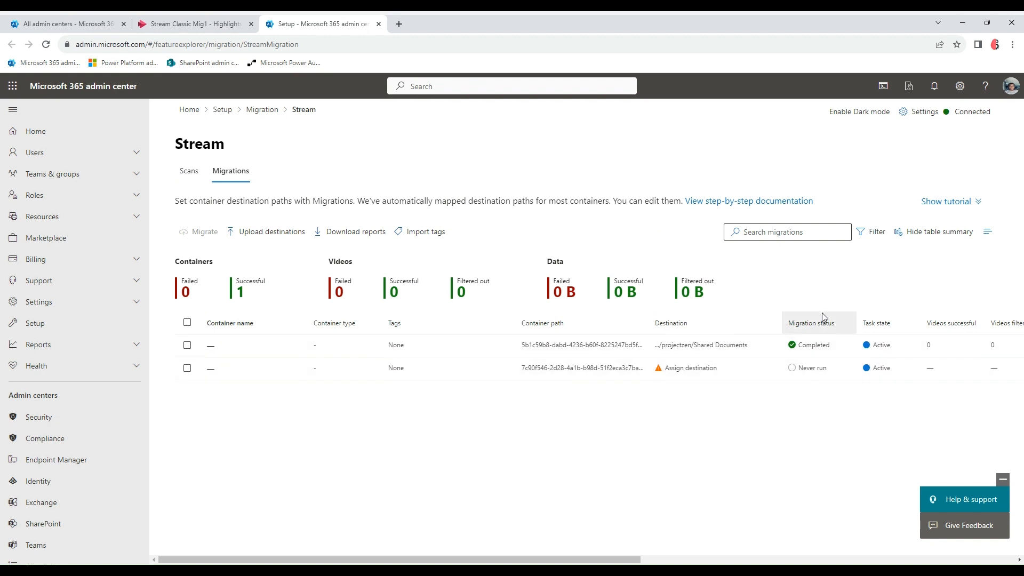
pyautogui.moveTo(866, 342)
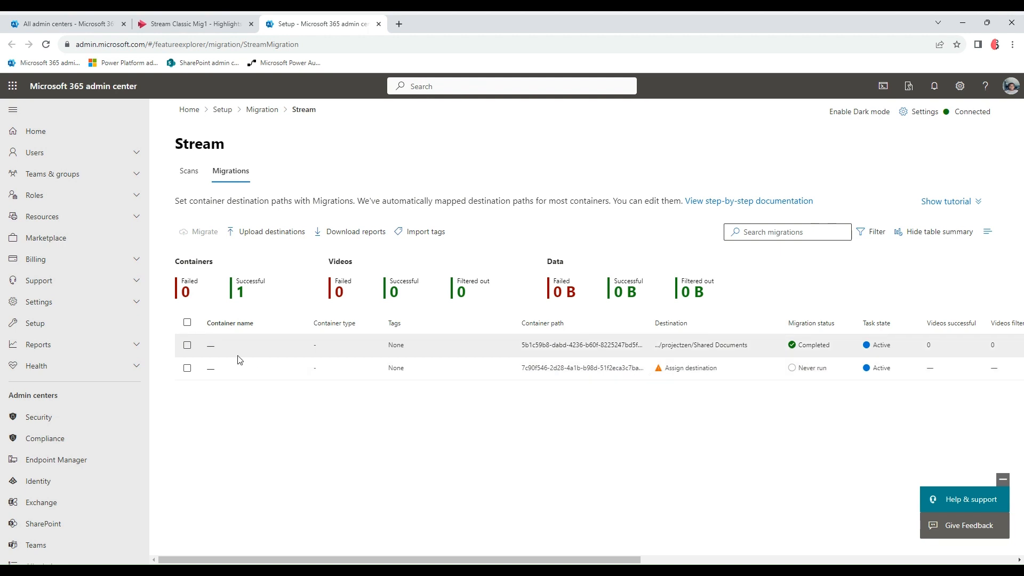
# Assign the container's destination as SharePoint site Project Zen, Documents library, and save the path
pyautogui.click(187, 368)
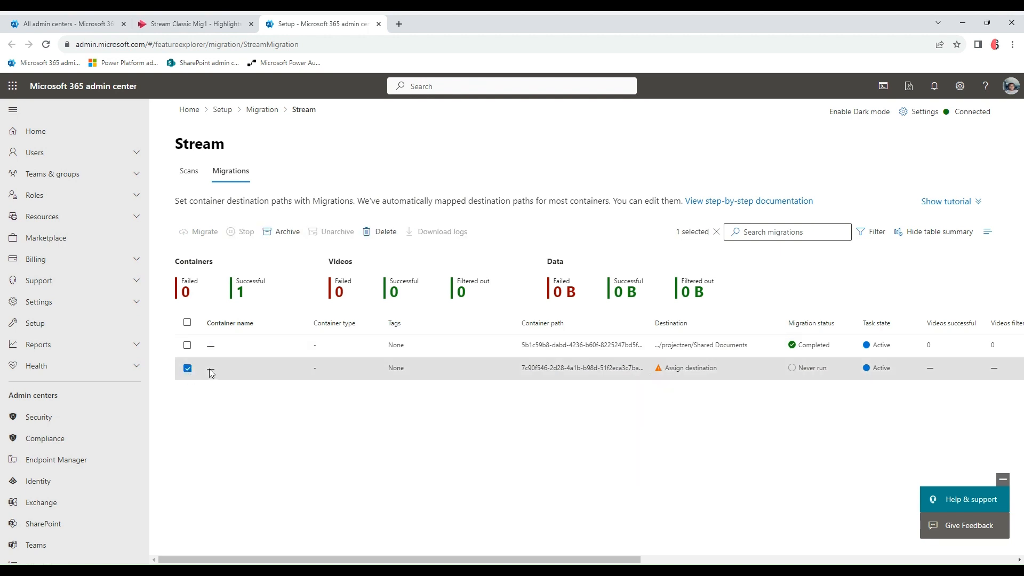
pyautogui.click(690, 368)
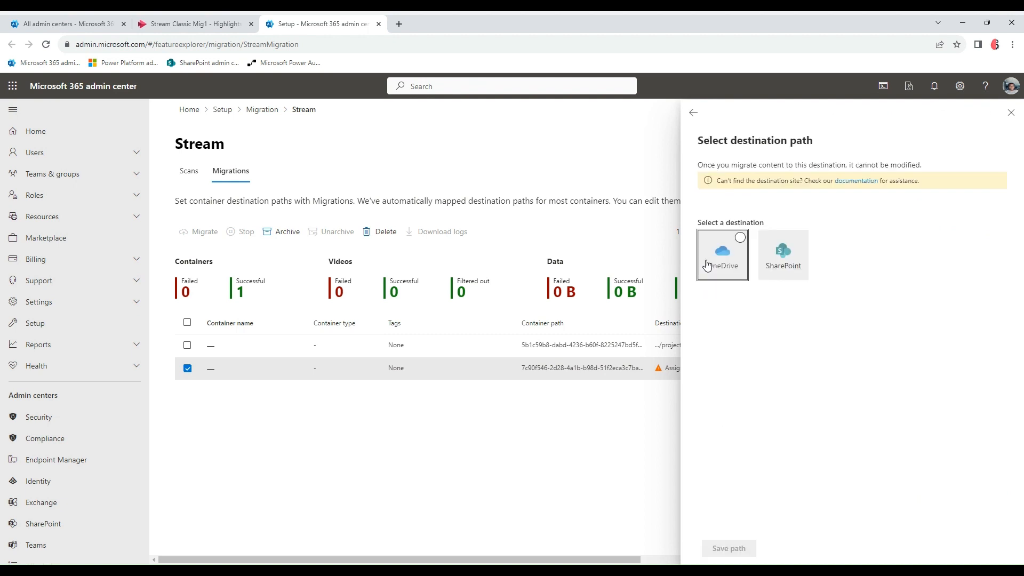
pyautogui.moveTo(740, 241)
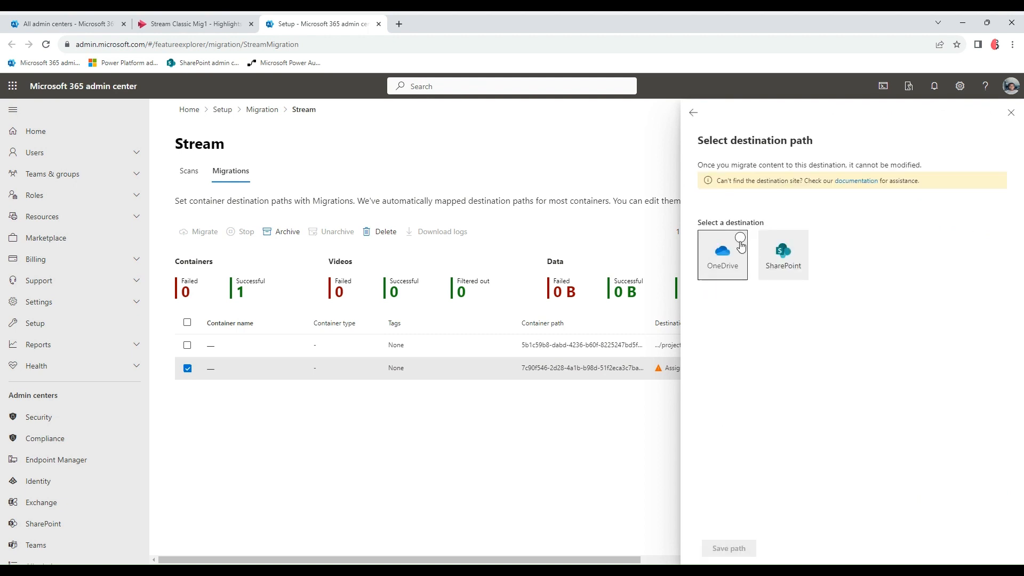
pyautogui.click(782, 254)
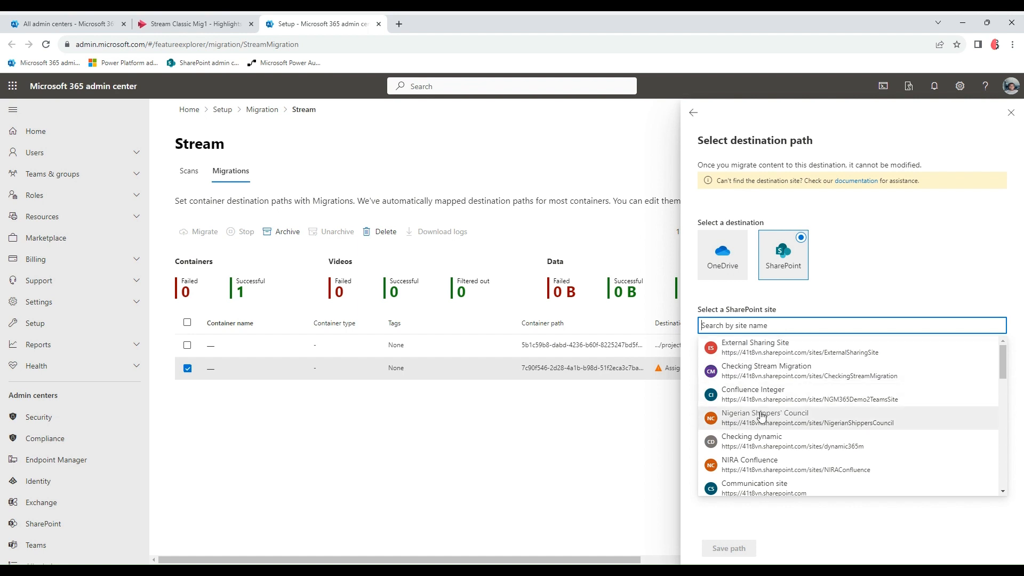
pyautogui.scroll(-3)
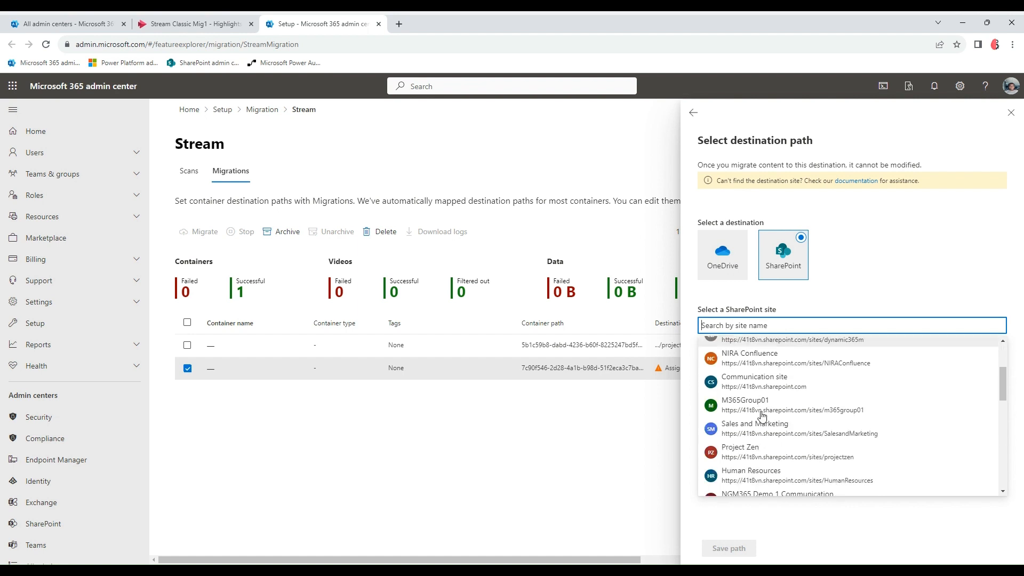
pyautogui.scroll(-3)
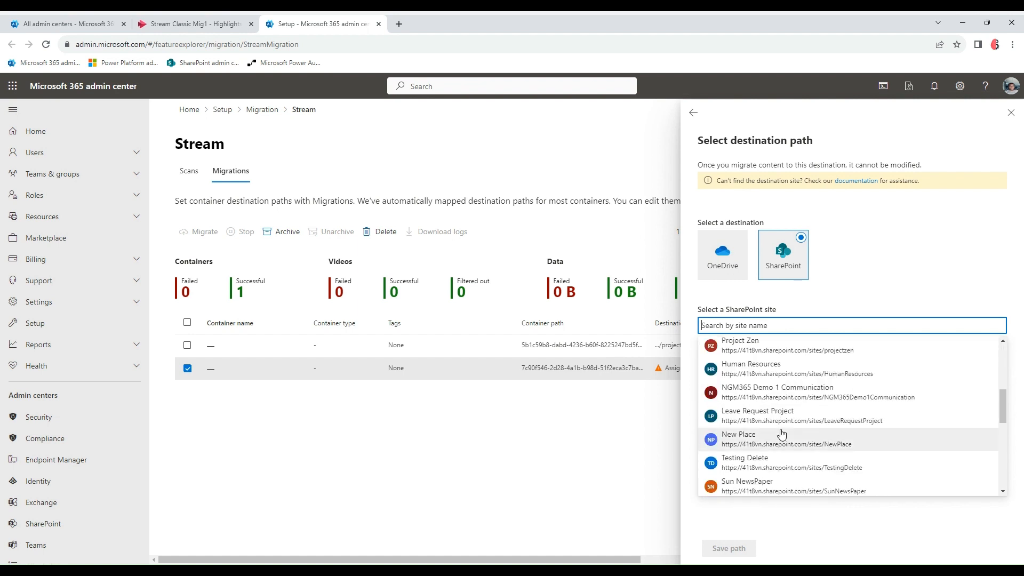
pyautogui.moveTo(783, 420)
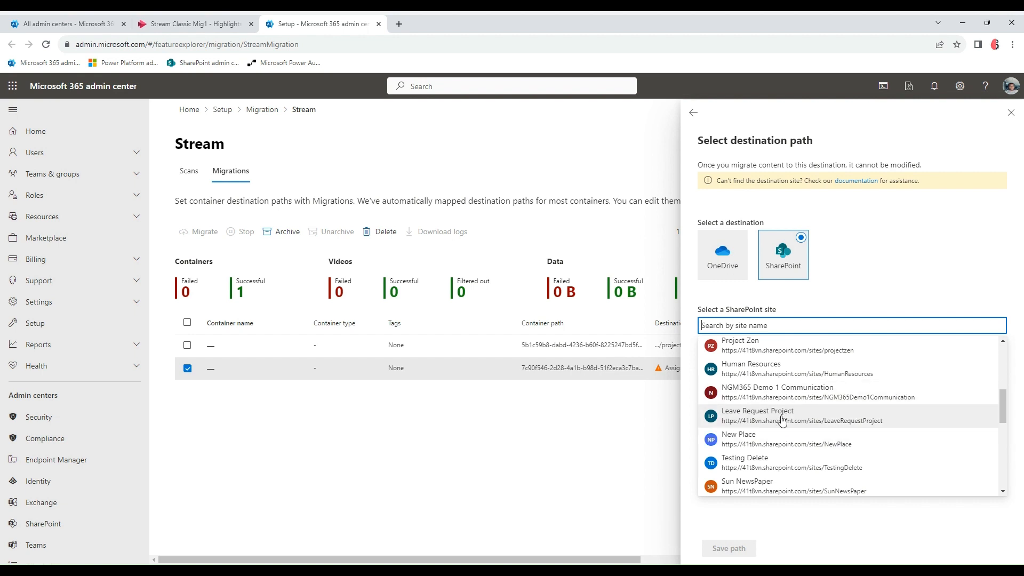
pyautogui.moveTo(767, 365)
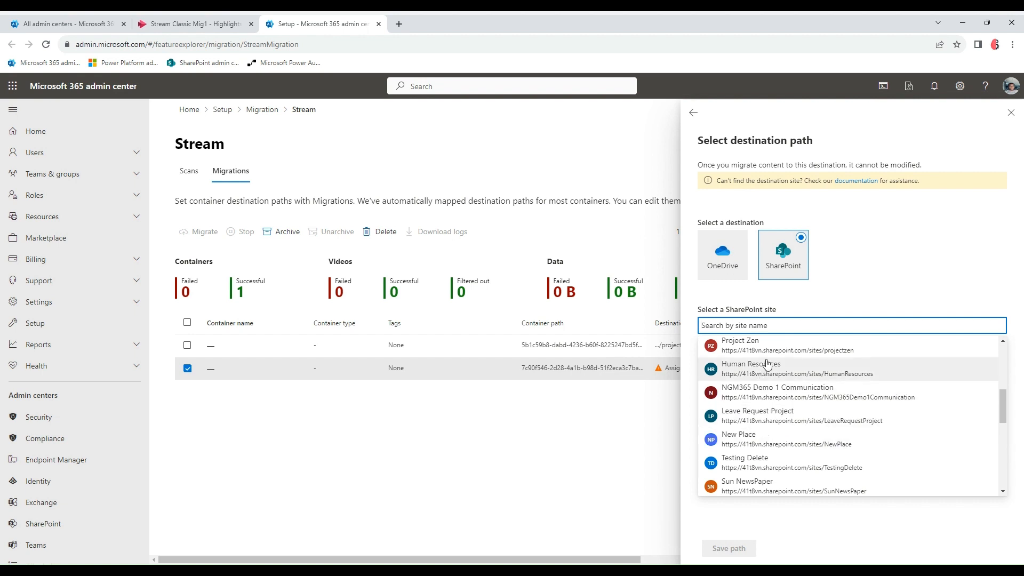
pyautogui.click(740, 346)
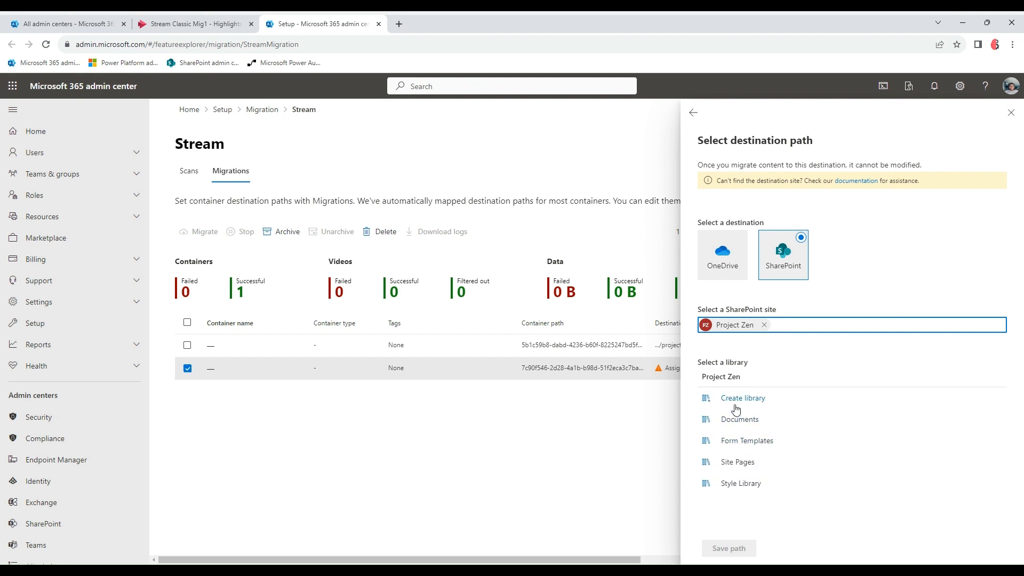
pyautogui.click(739, 419)
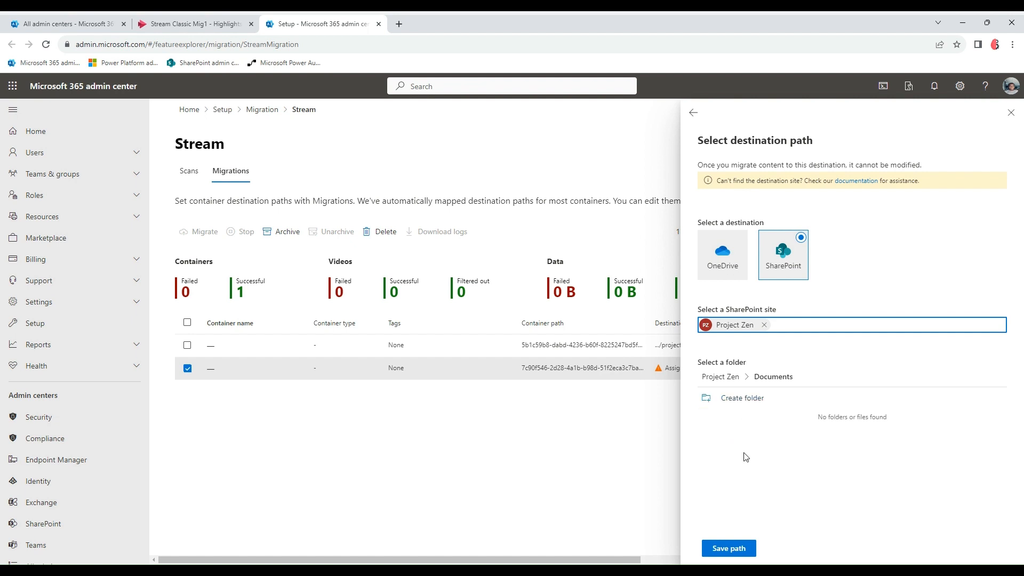
pyautogui.click(729, 548)
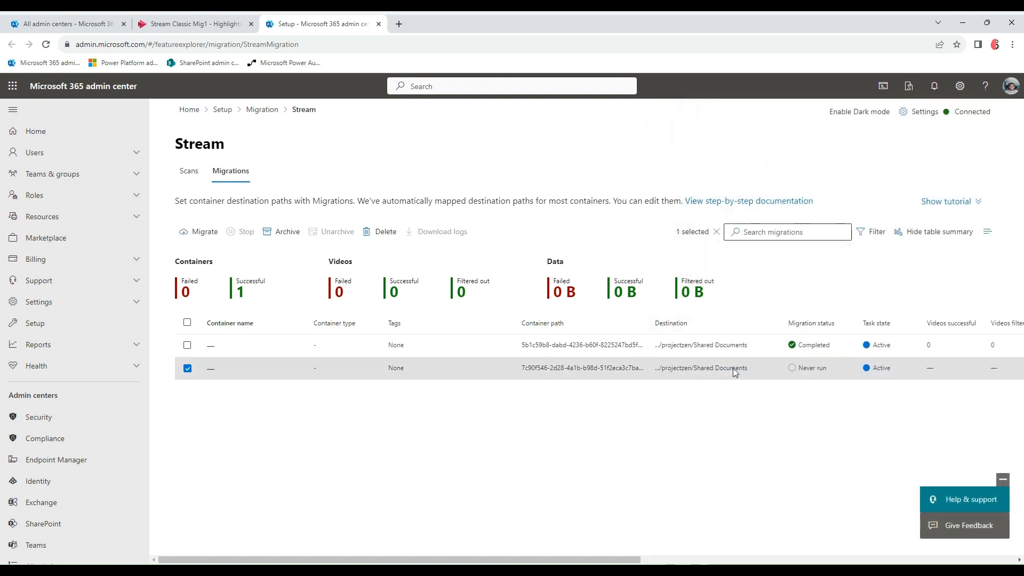
pyautogui.moveTo(212, 247)
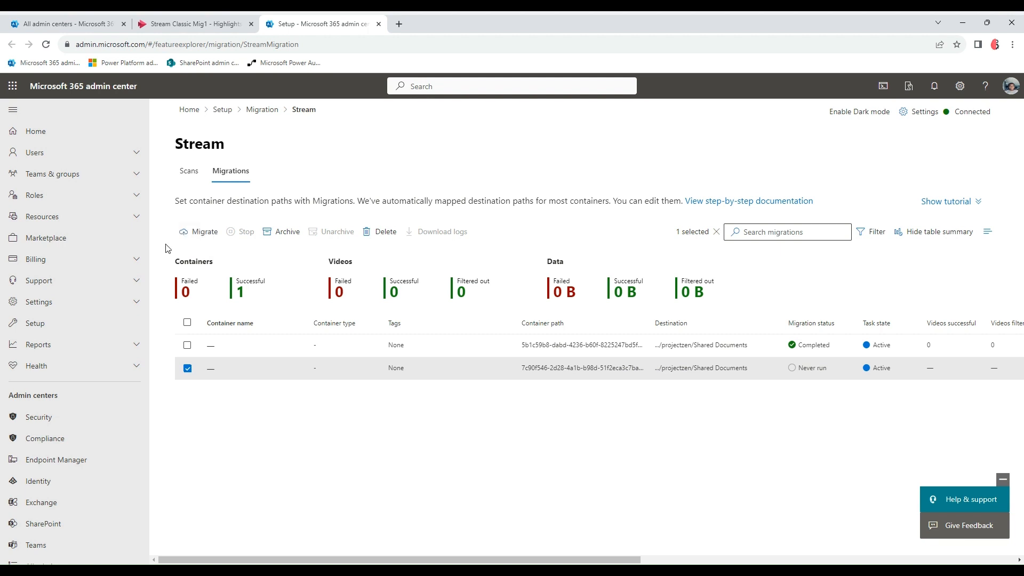
# Migrate the selected Stream container to Project Zen Documents and confirm, queueing its migration
pyautogui.click(203, 232)
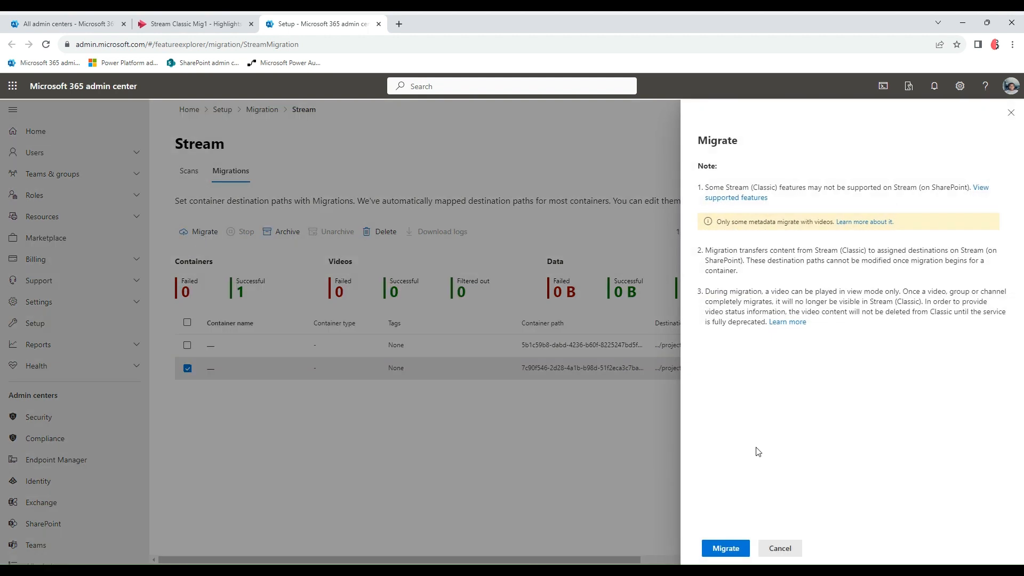
pyautogui.click(725, 548)
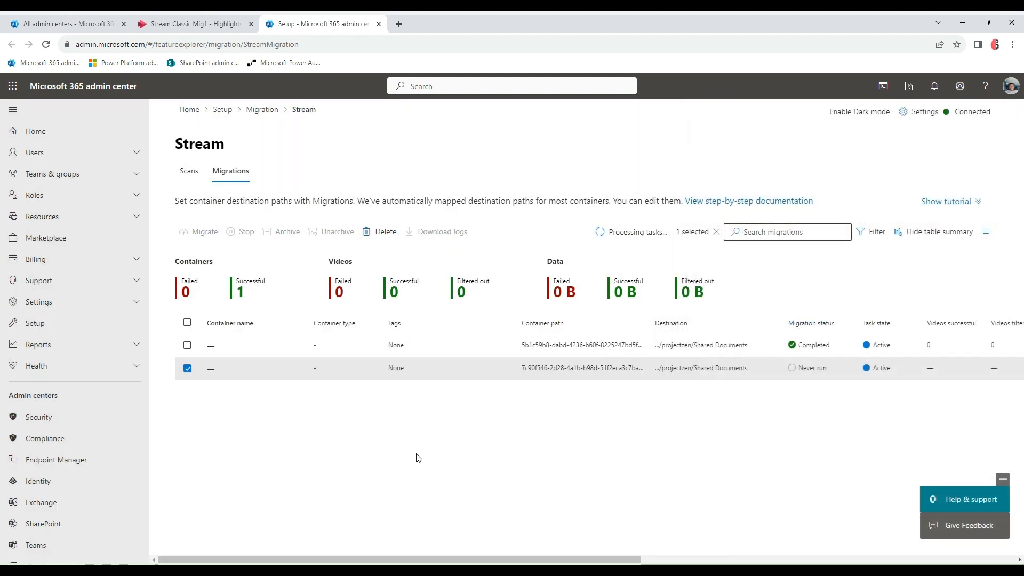
pyautogui.click(204, 232)
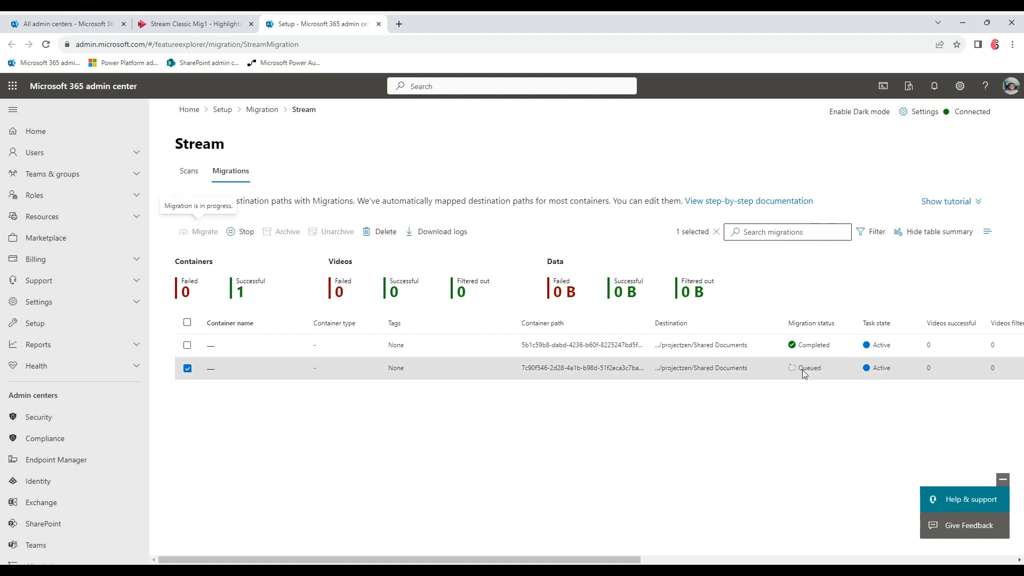
pyautogui.moveTo(749, 382)
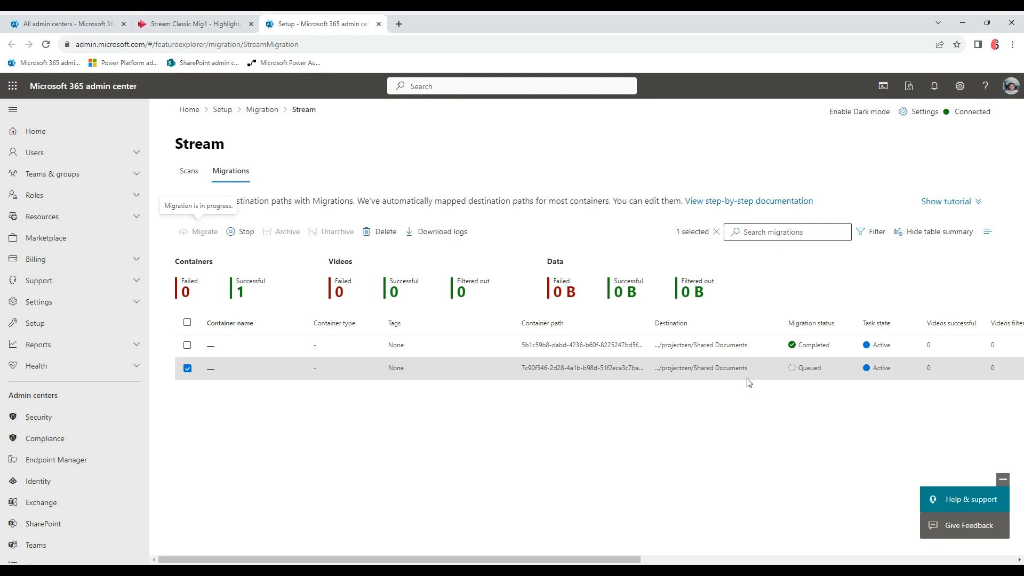
pyautogui.moveTo(588, 394)
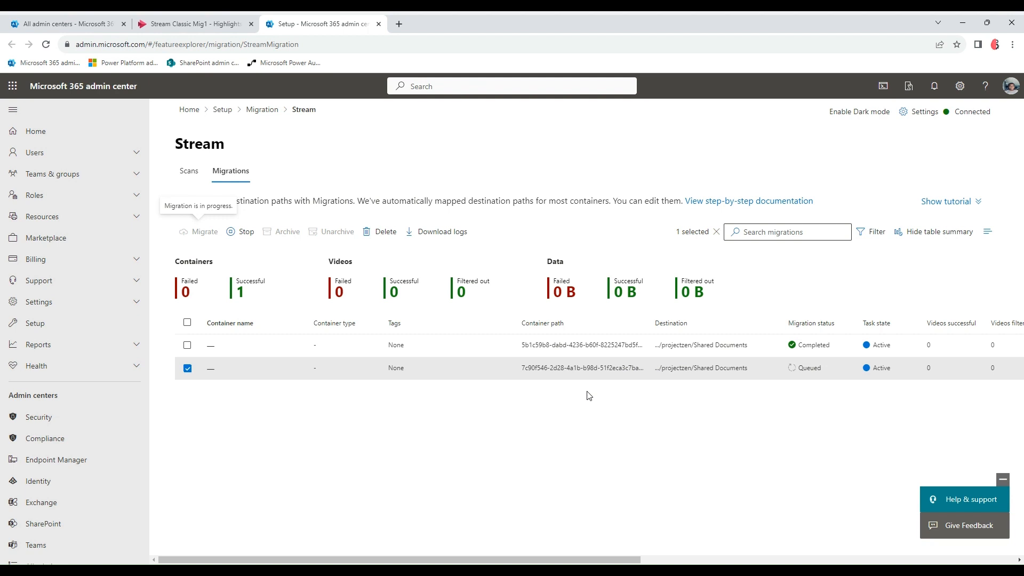
pyautogui.moveTo(347, 442)
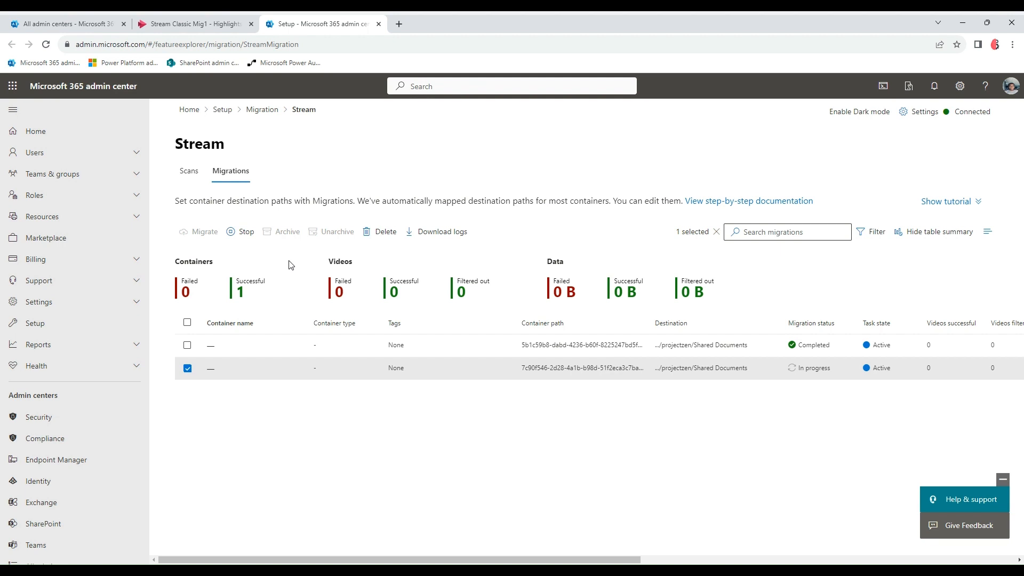
pyautogui.moveTo(331, 251)
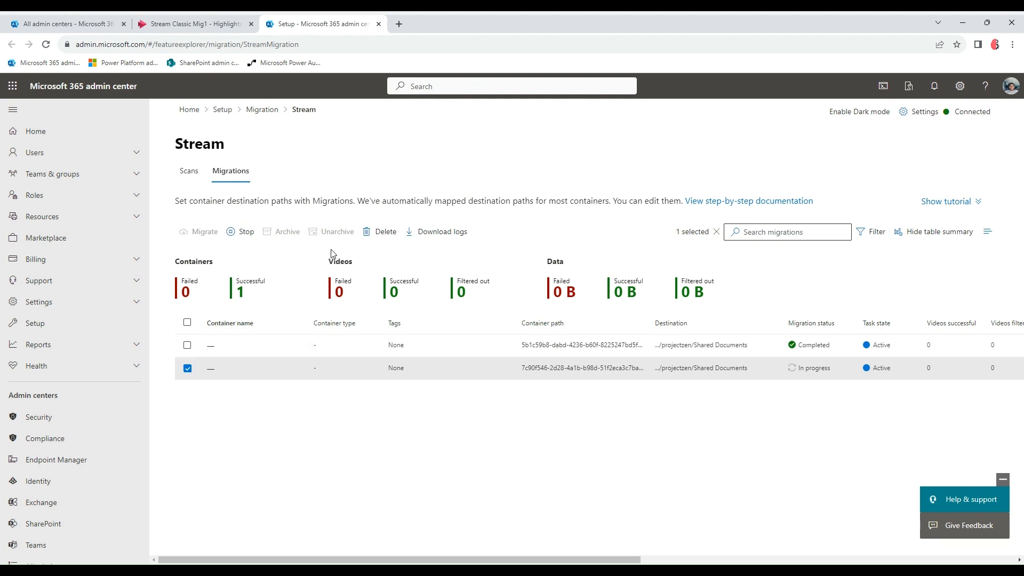